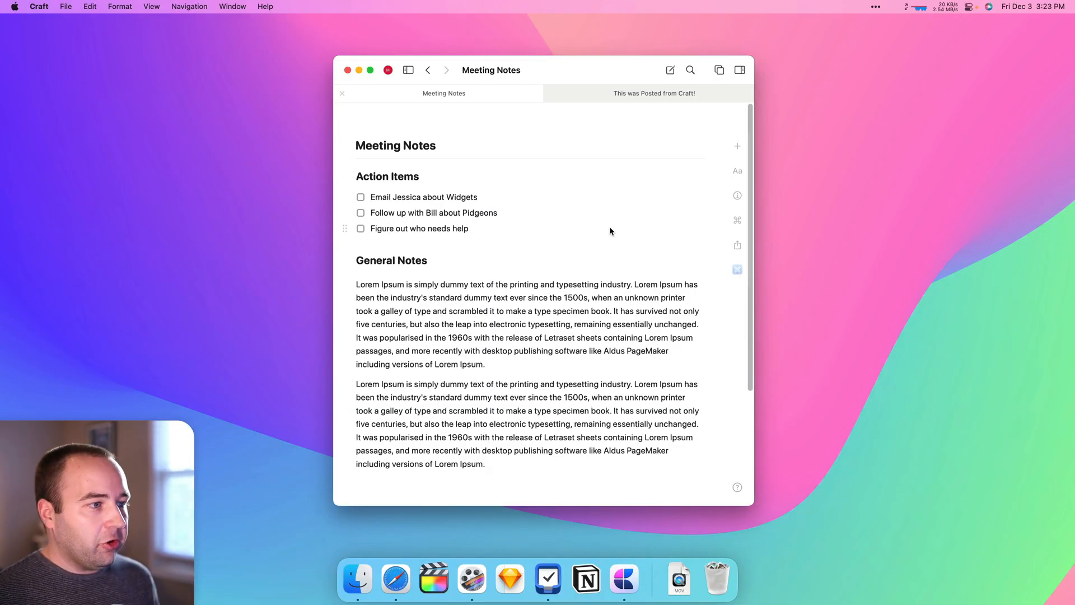
mouse_move(500, 371)
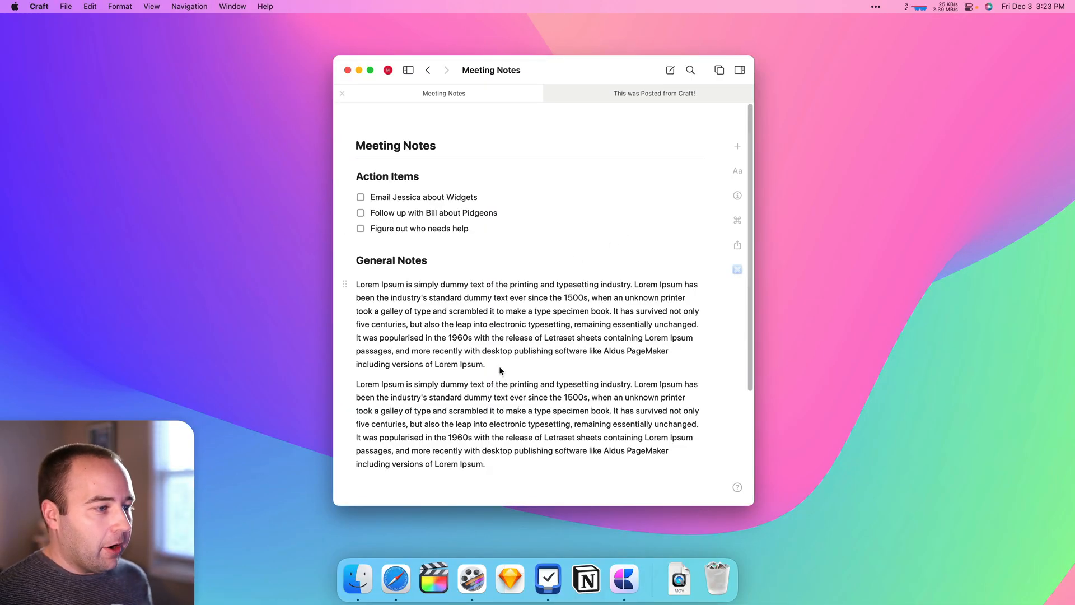
mouse_move(505, 338)
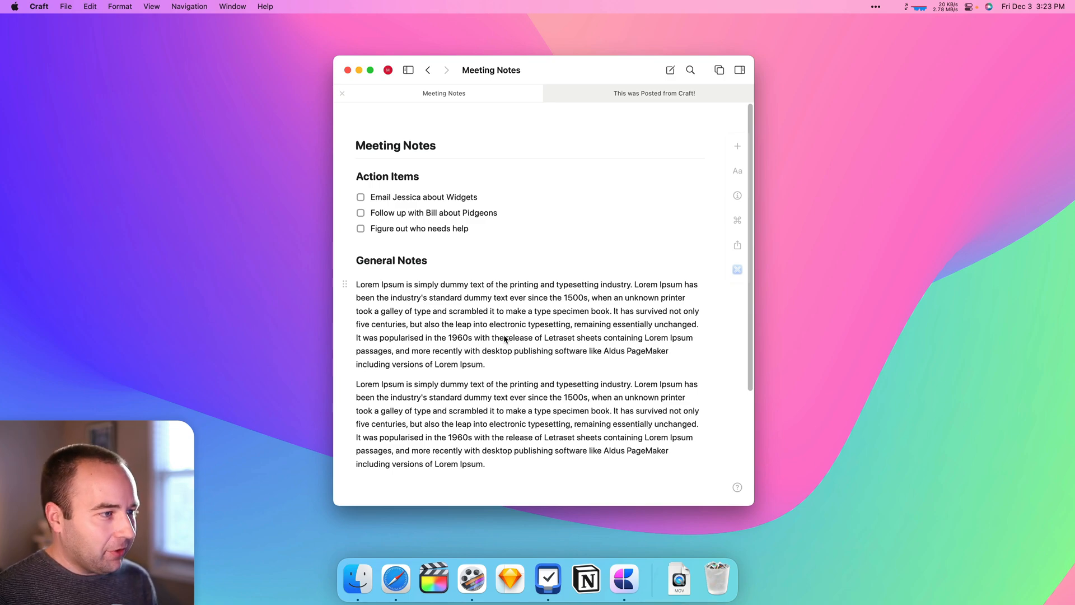
mouse_move(501, 237)
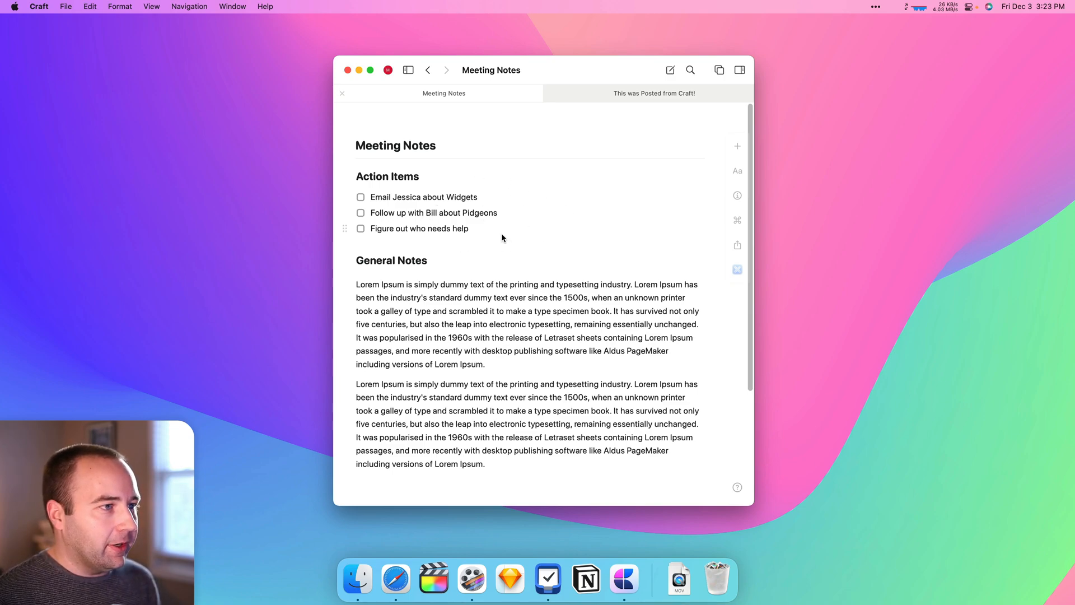
mouse_move(511, 93)
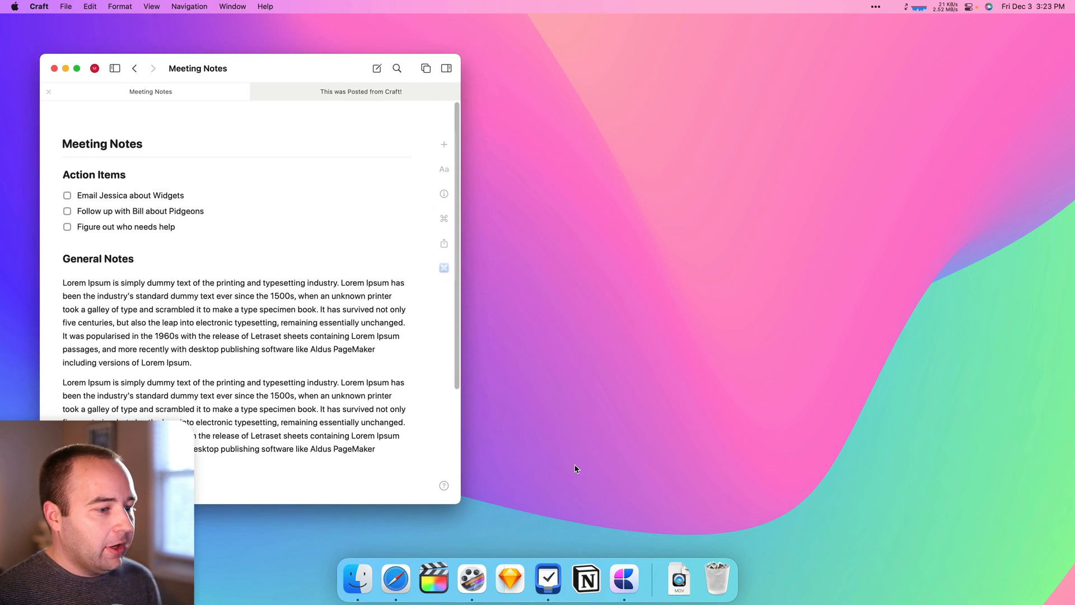
Step: Send the three Meeting Notes action items to the Things inbox via Send To Apps
click(548, 578)
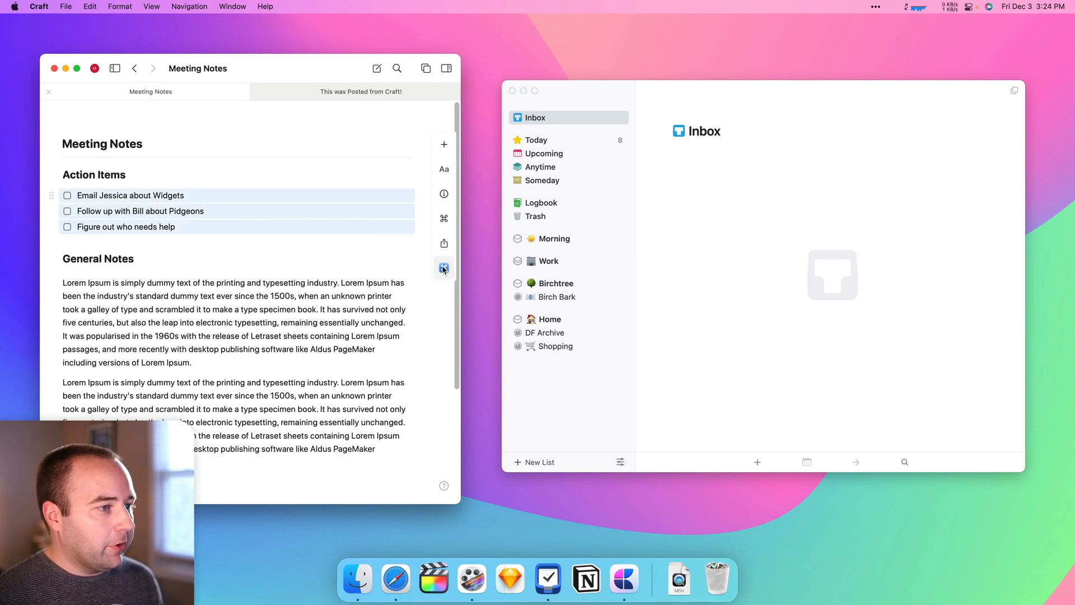
click(444, 267)
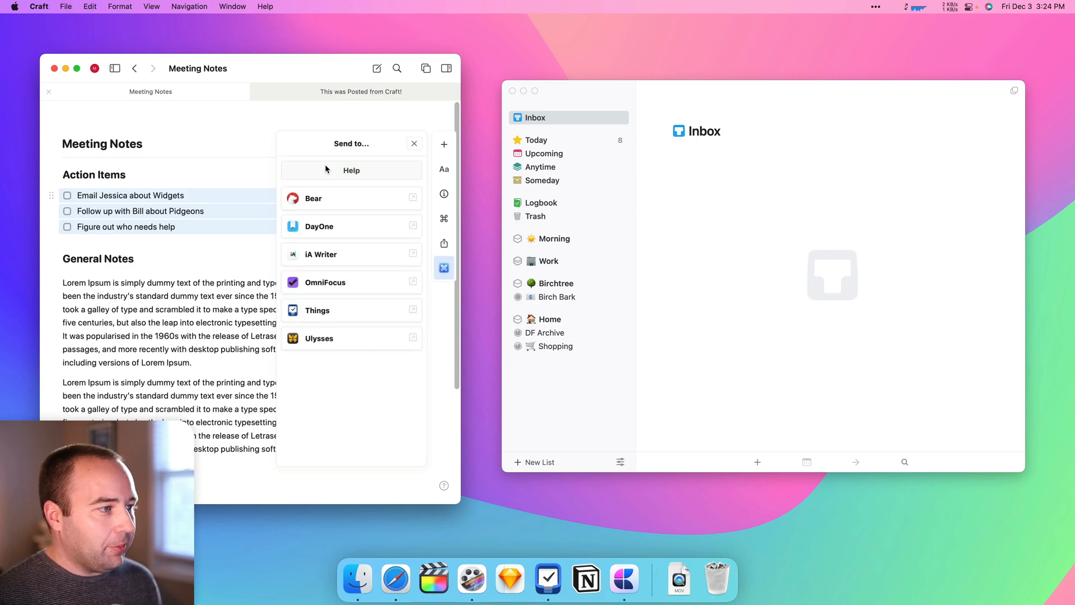
mouse_move(312, 261)
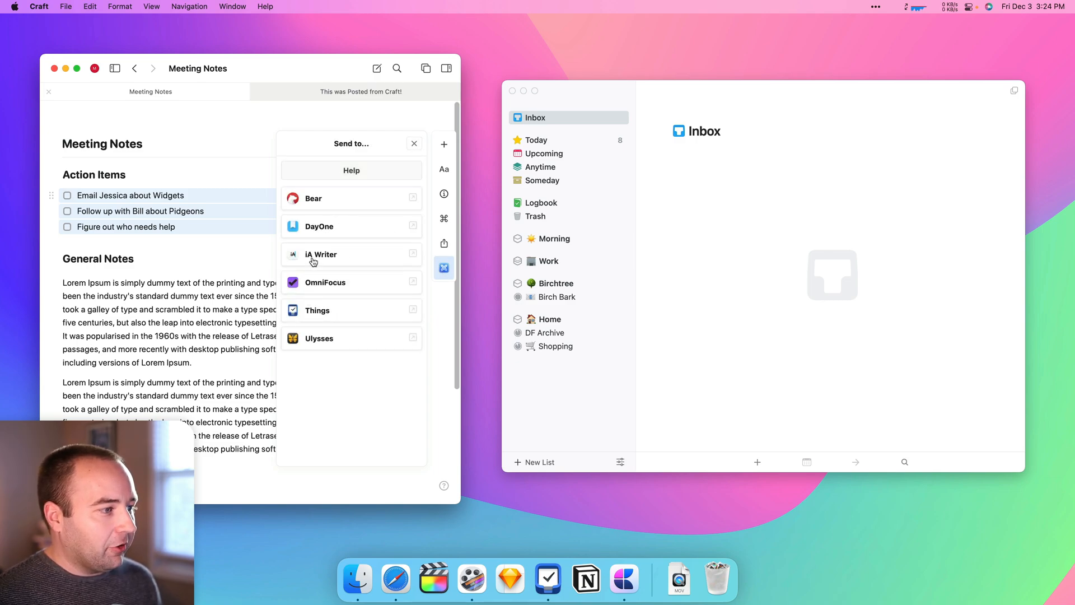
click(317, 310)
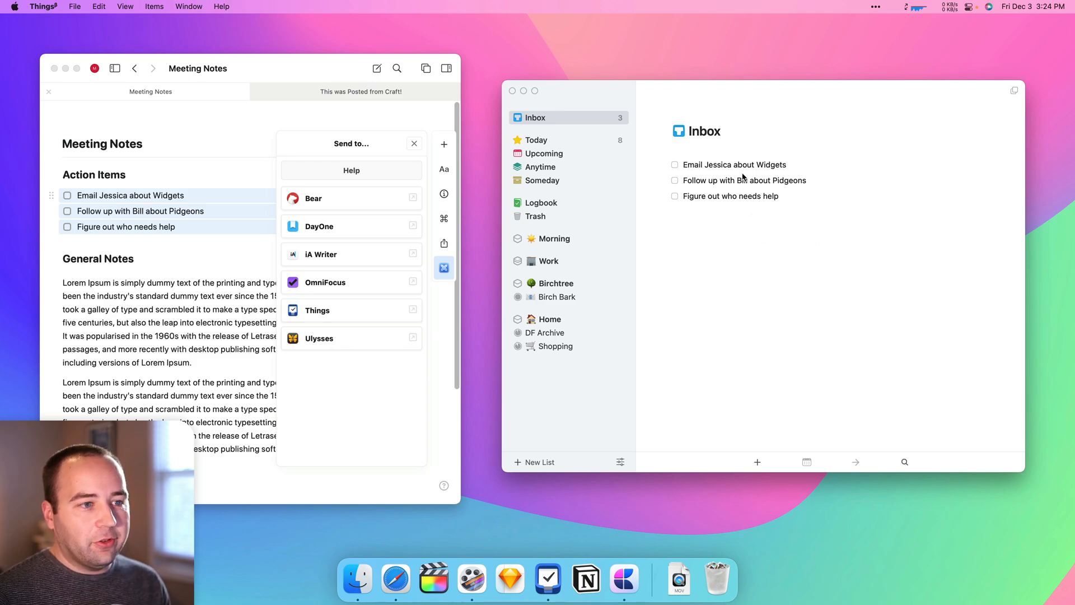
mouse_move(221, 202)
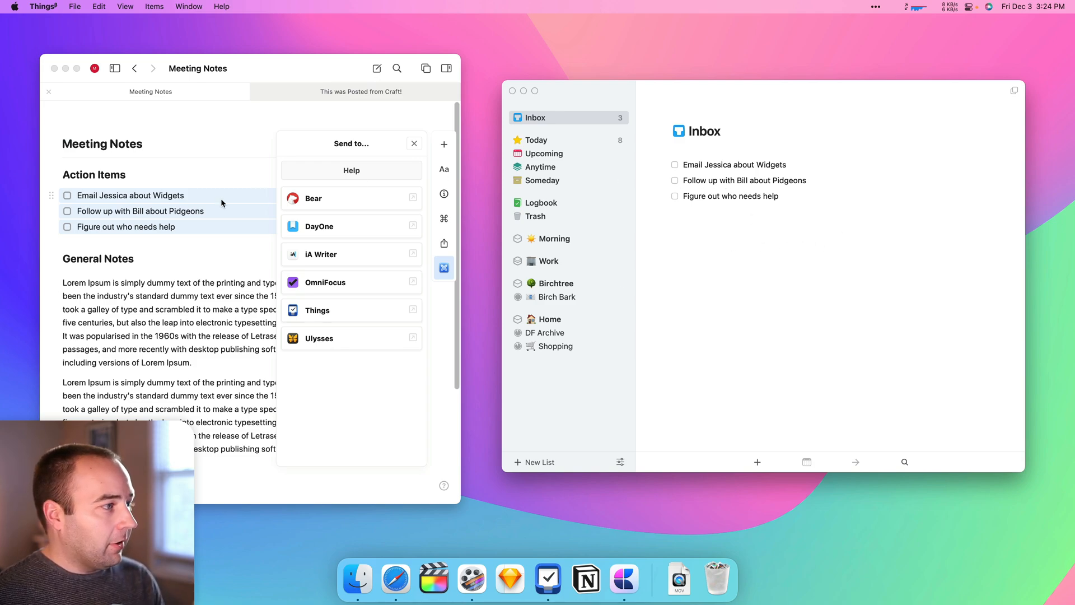
mouse_move(716, 224)
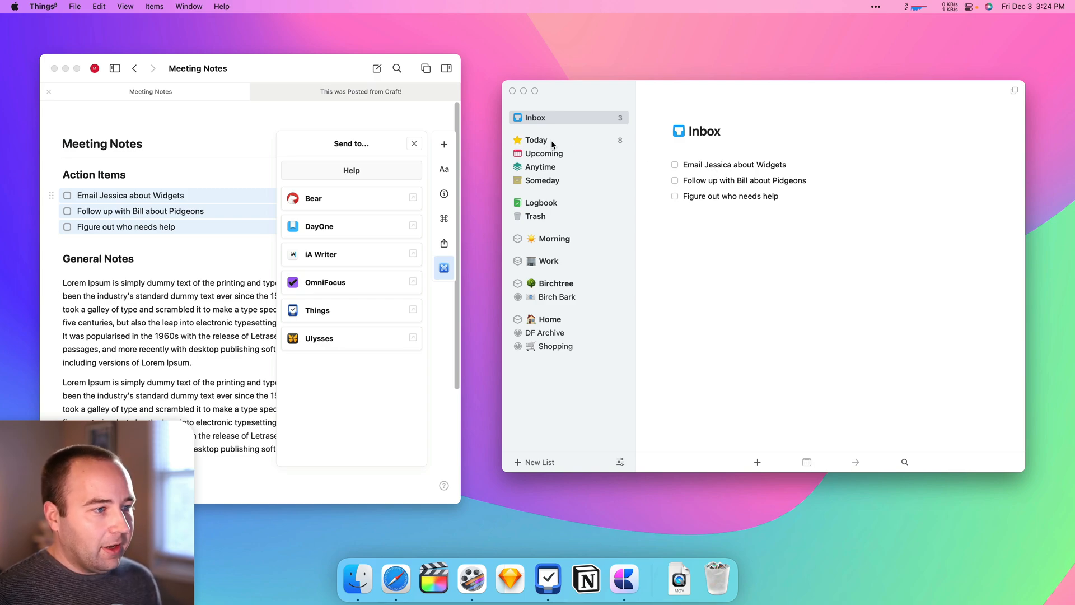
mouse_move(770, 238)
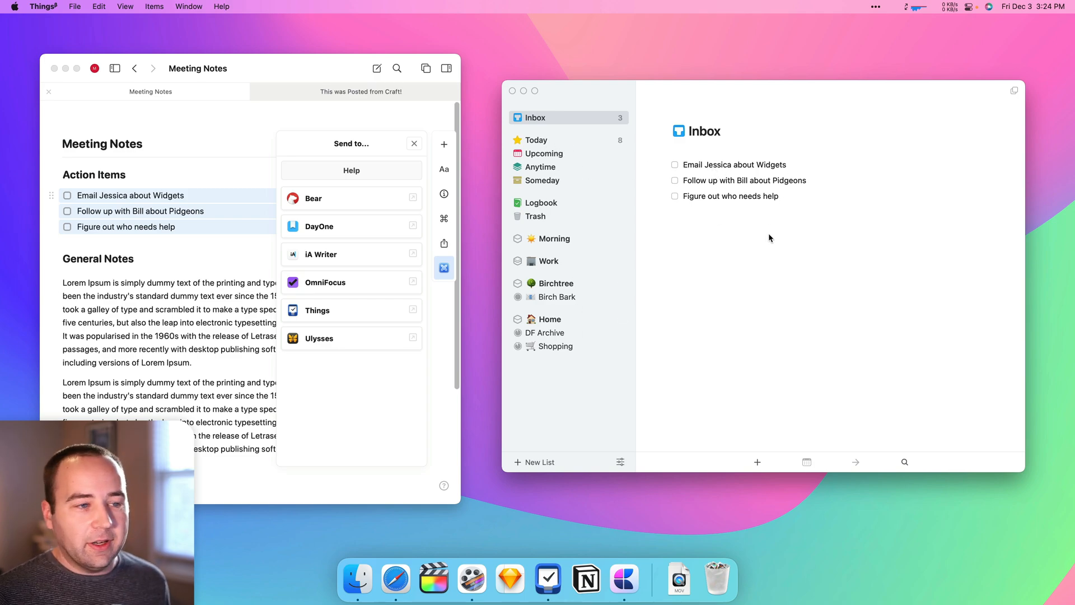
mouse_move(762, 262)
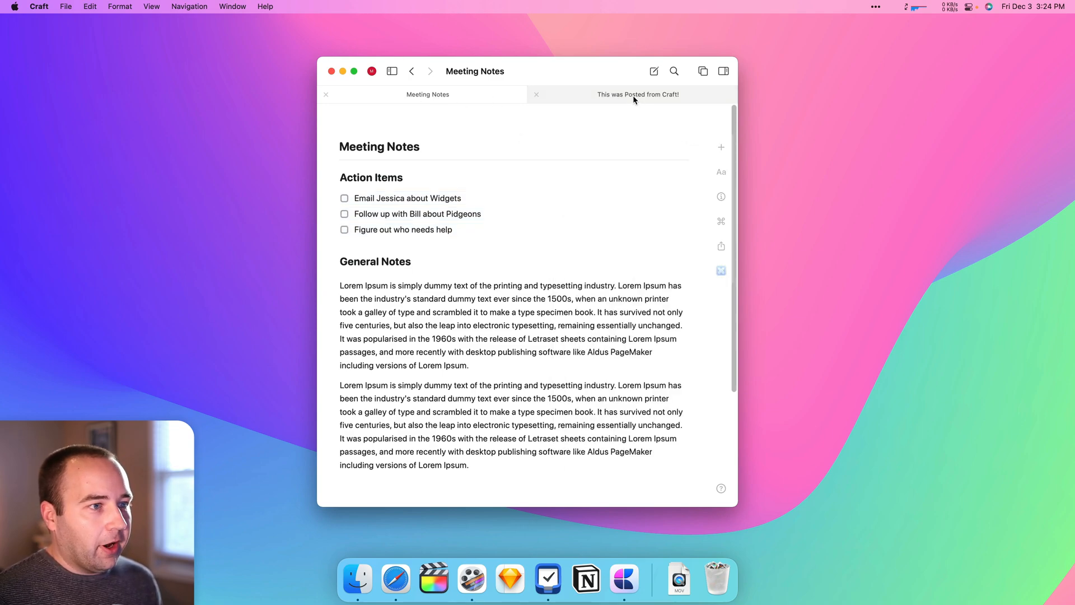
Step: Publish the 'This was Posted from Craft!' document to Ghost using the Export to Blog extension
click(637, 94)
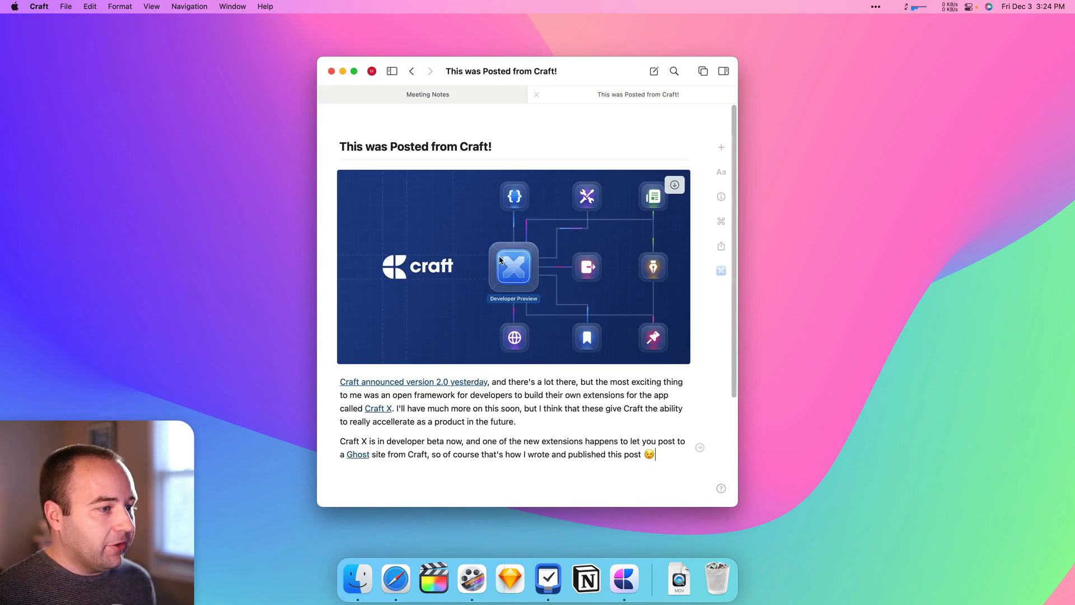
mouse_move(481, 288)
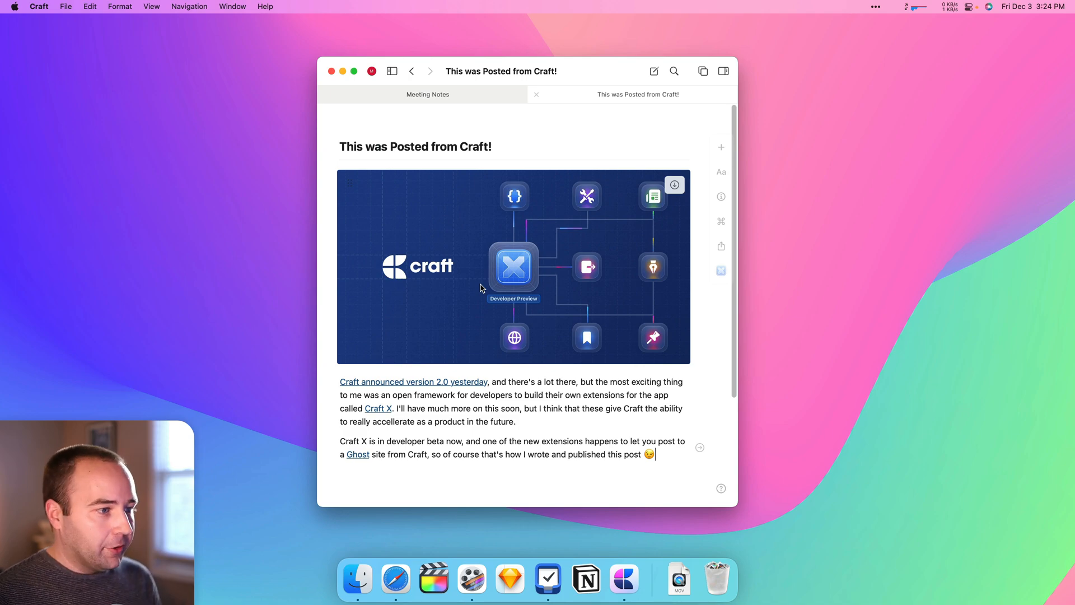
scroll(down, 3)
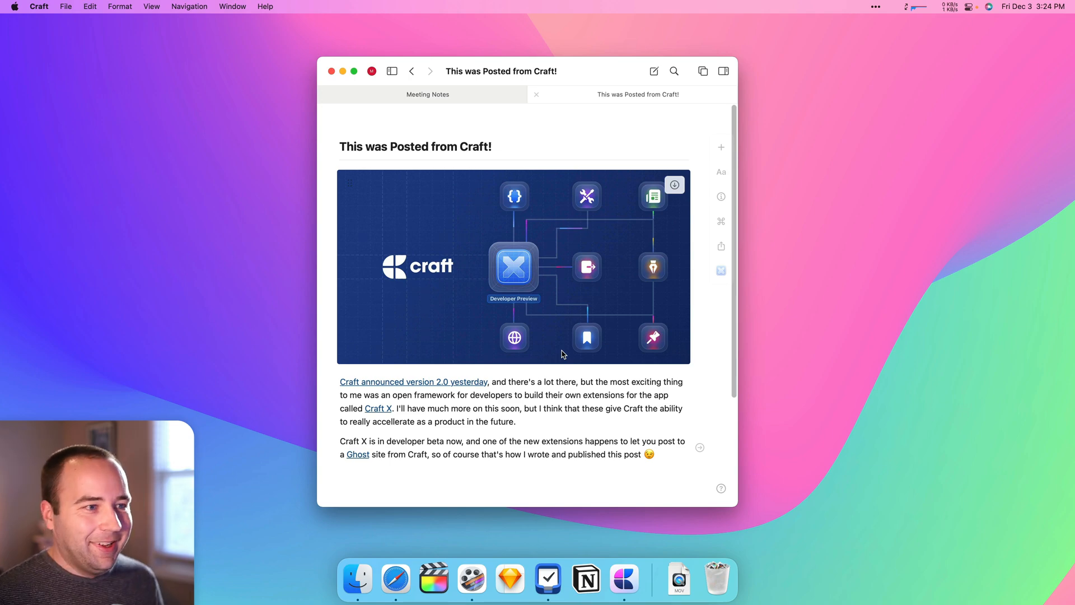
mouse_move(754, 276)
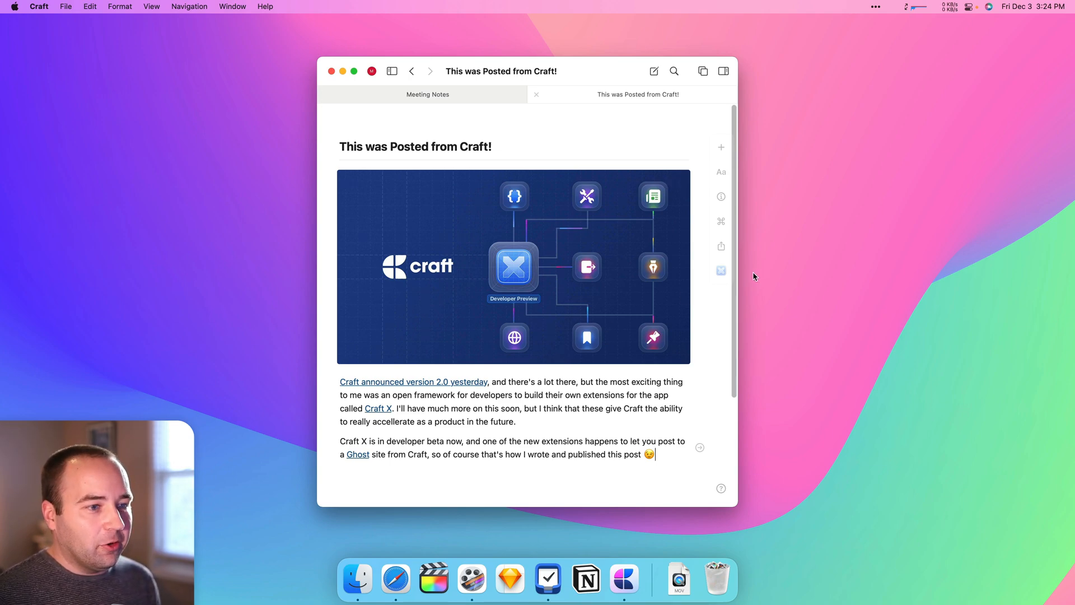
click(721, 270)
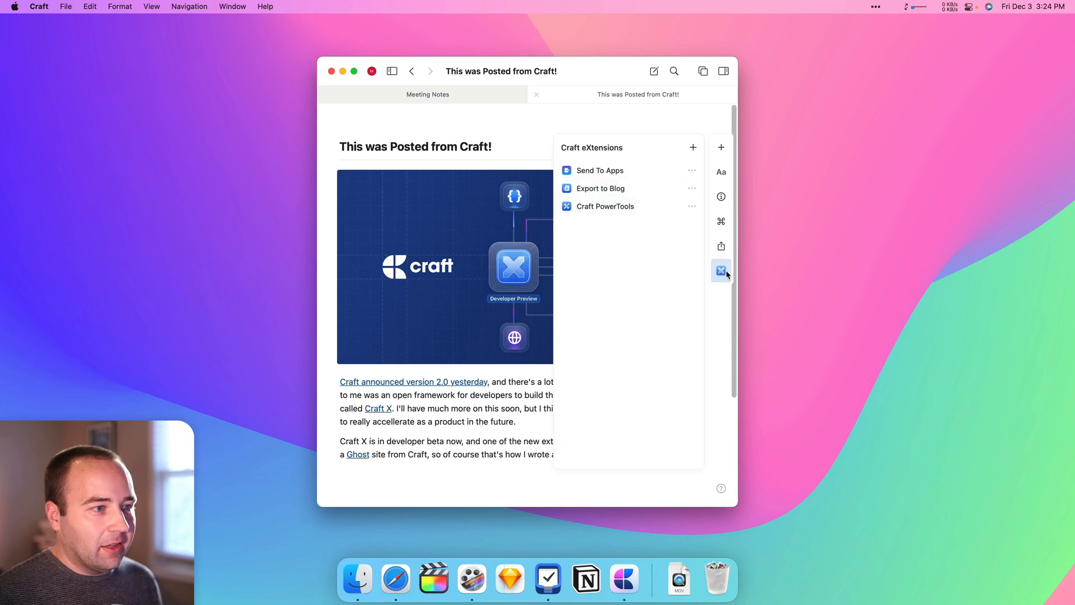
click(601, 188)
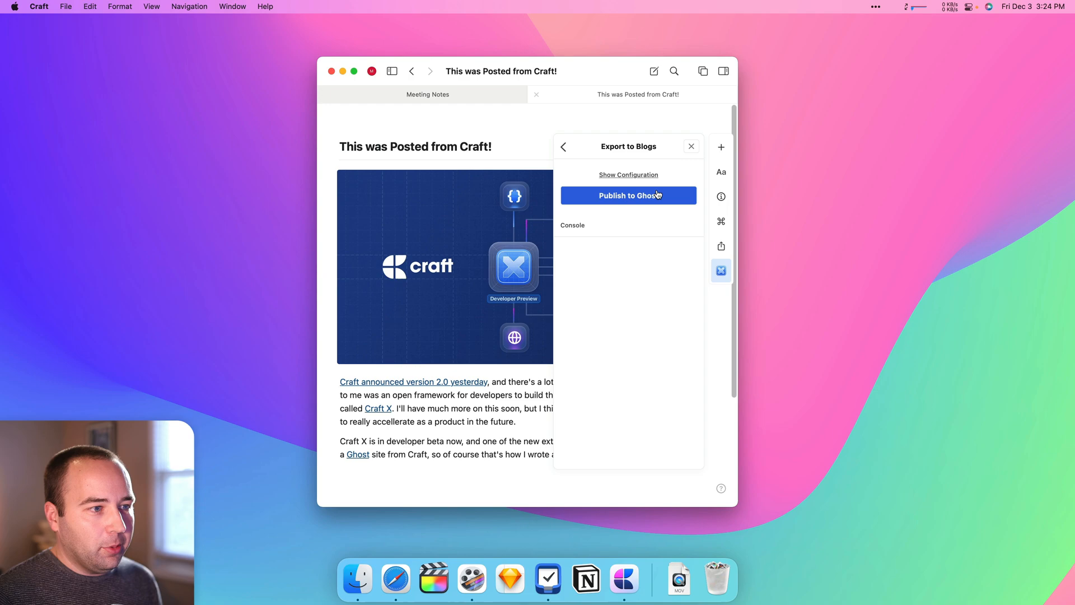
mouse_move(623, 174)
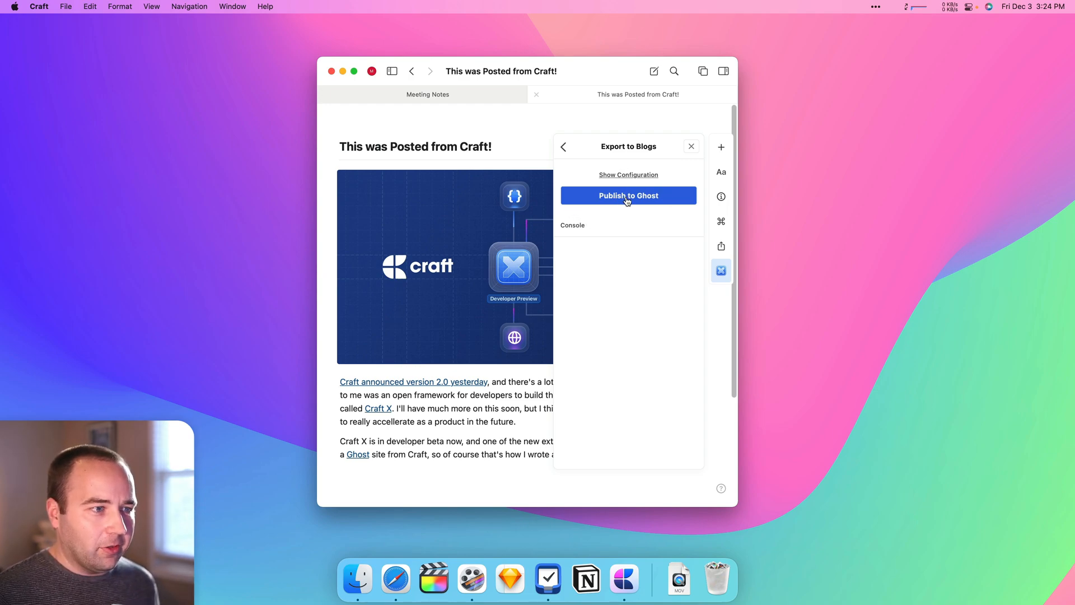
click(627, 194)
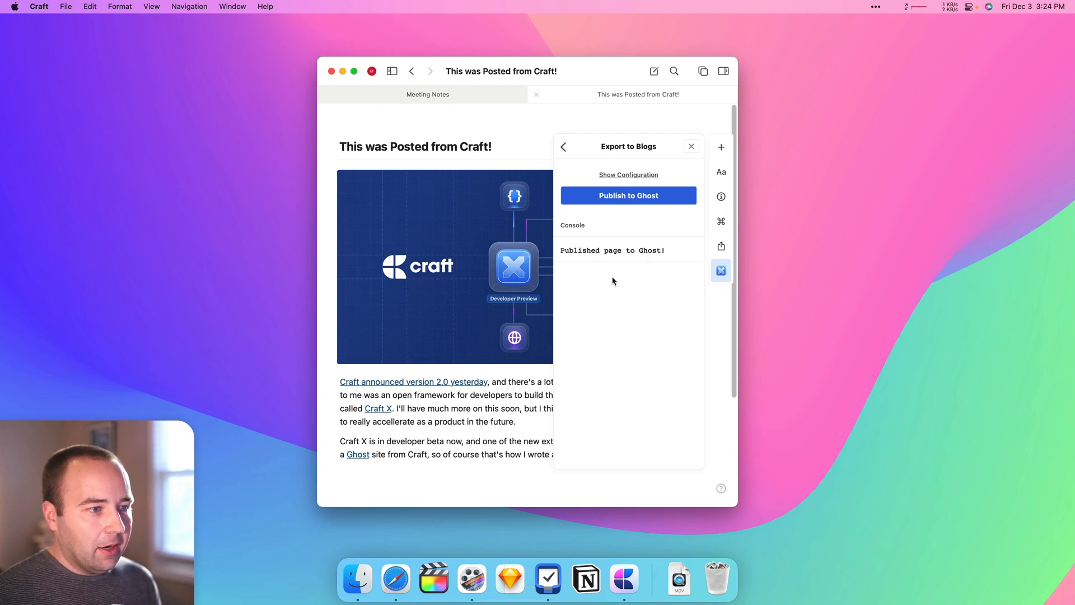
click(395, 579)
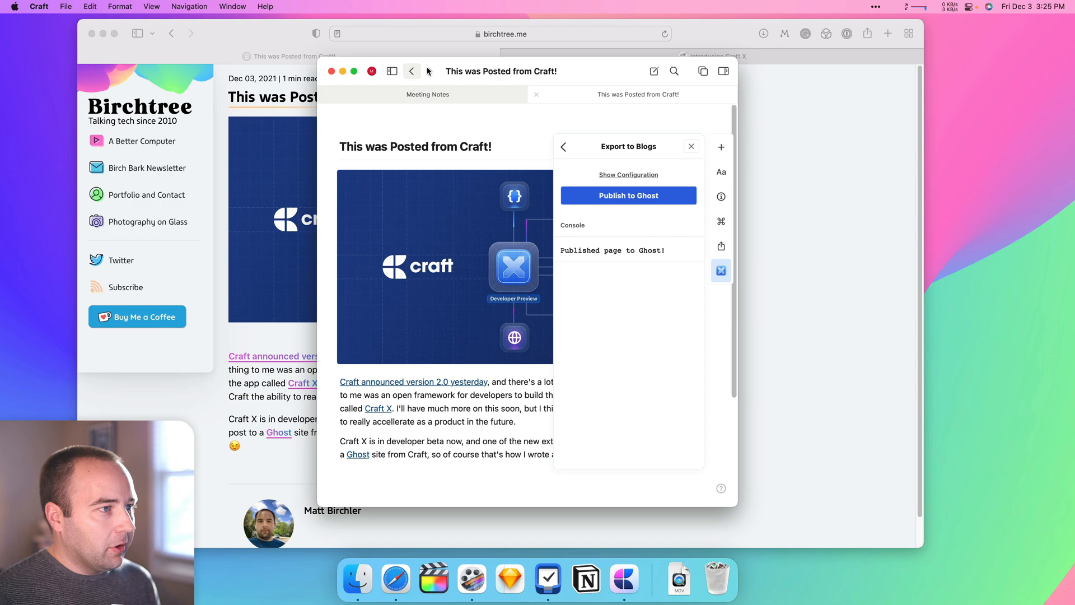
Step: Move the Craft window aside to compare the post with its live Birchtree version
drag(501, 70, 785, 69)
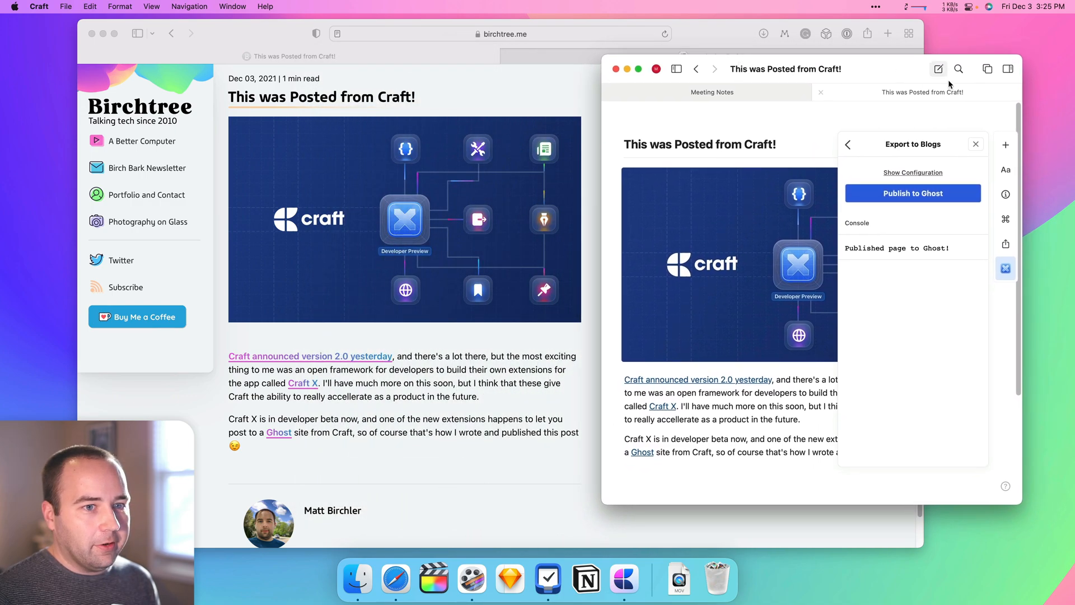
click(848, 145)
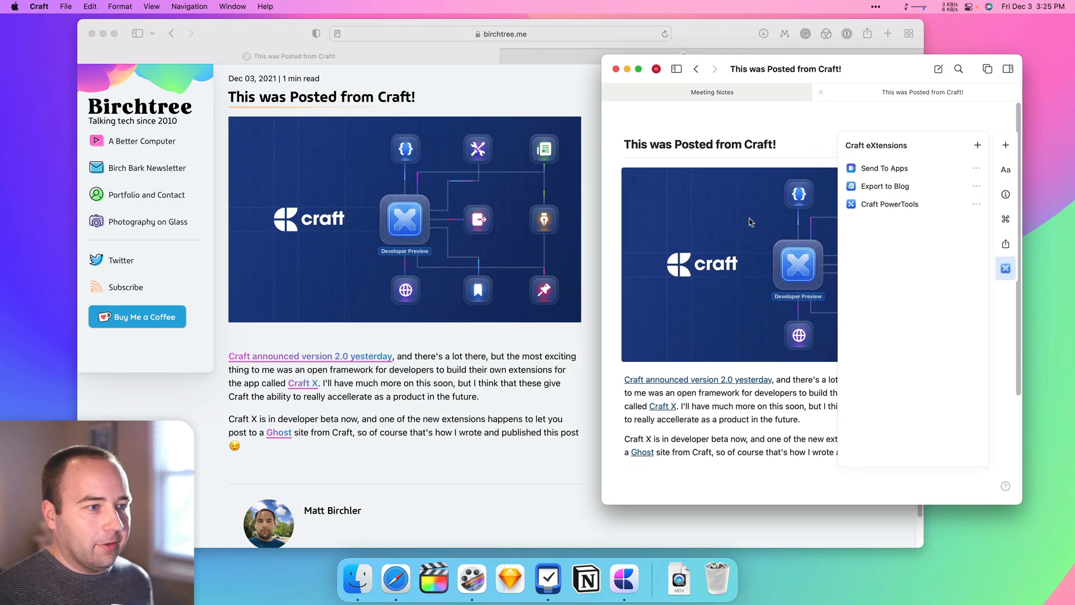
mouse_move(697, 380)
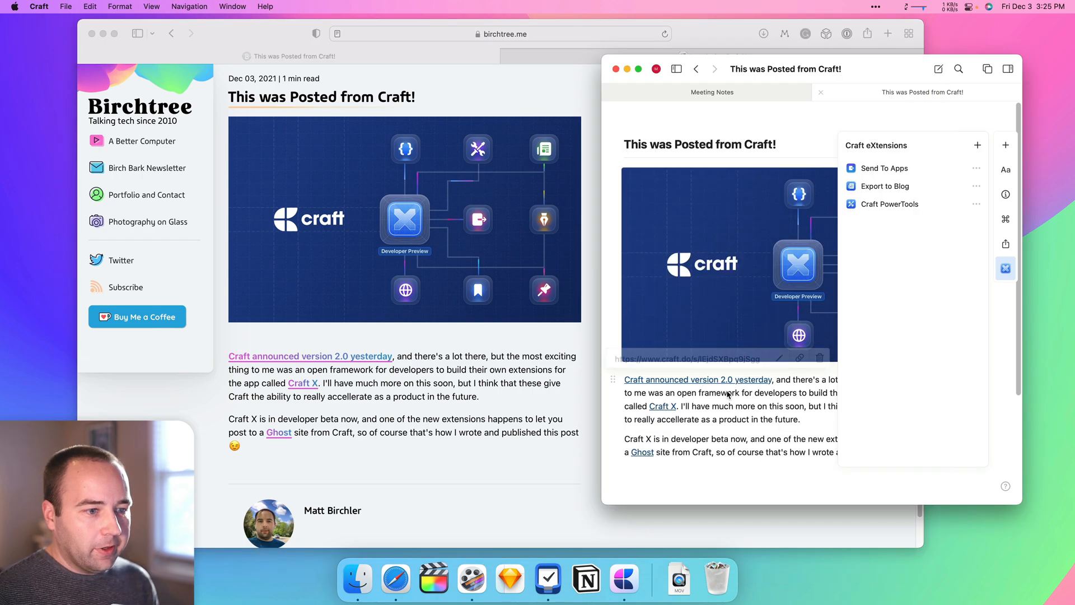
mouse_move(1040, 304)
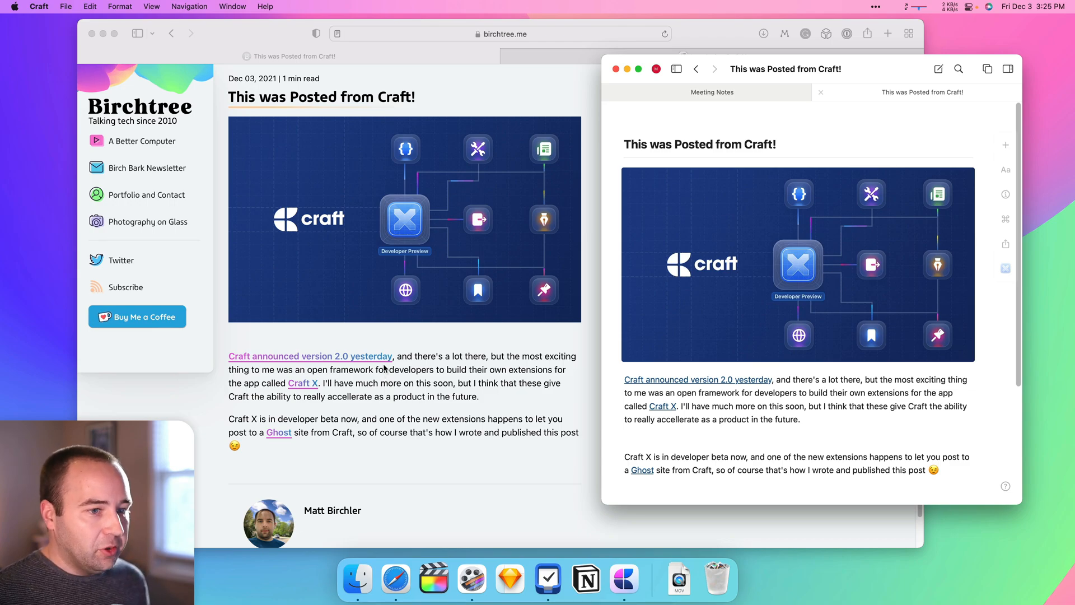
click(625, 439)
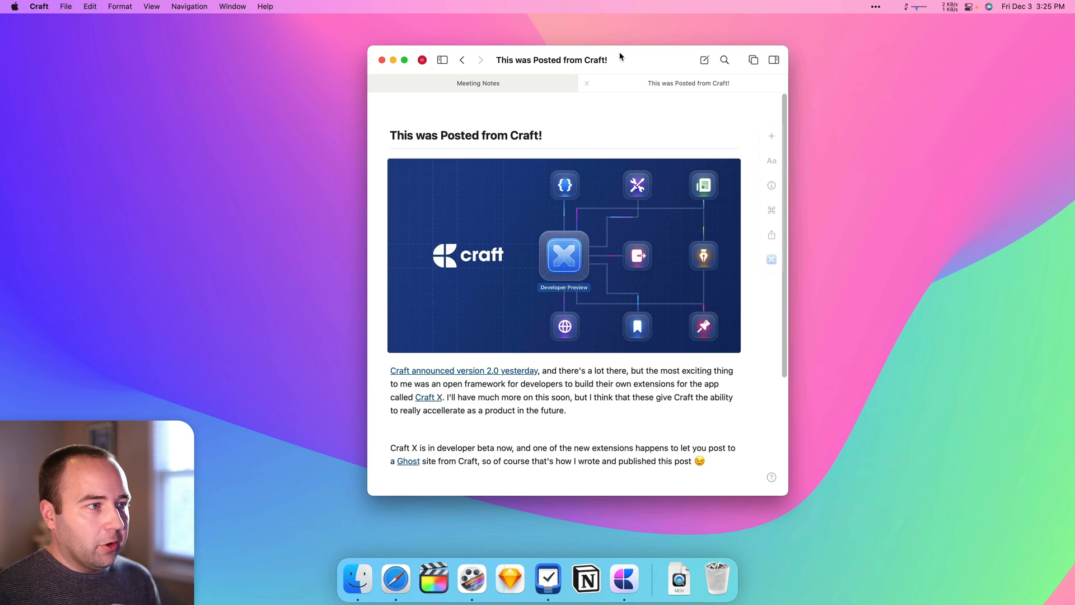
Step: Set Craft eXtensions to Enabled in Preferences > Advanced
drag(553, 60, 383, 58)
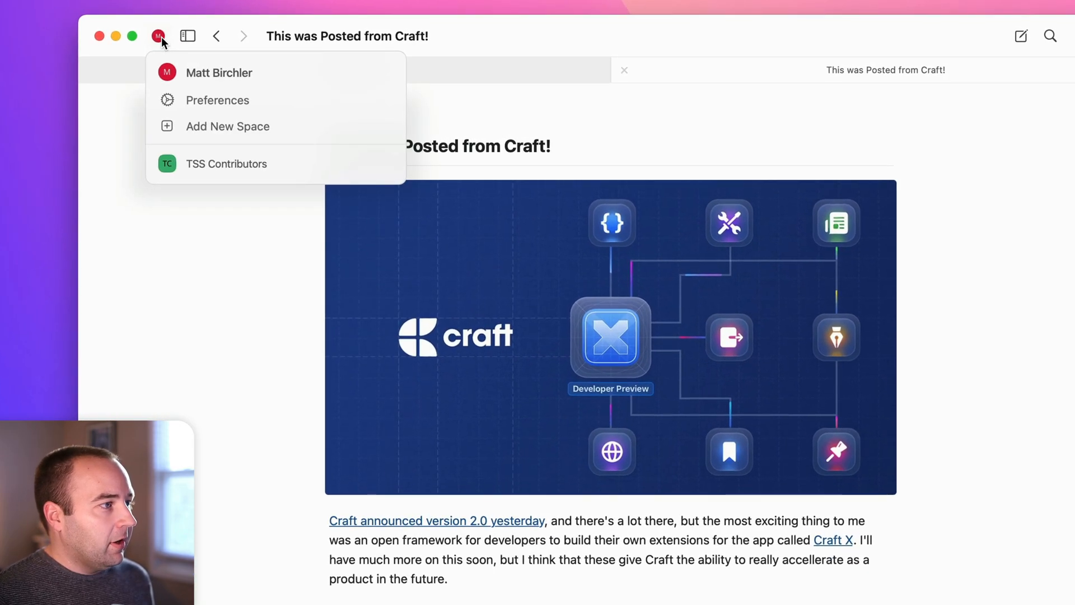
click(217, 100)
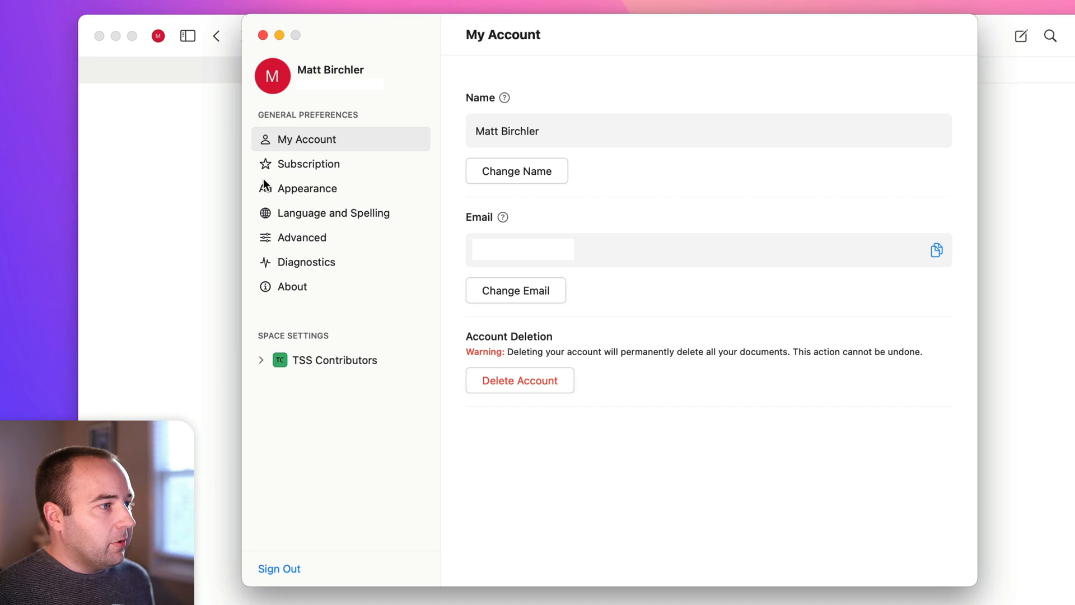
click(301, 236)
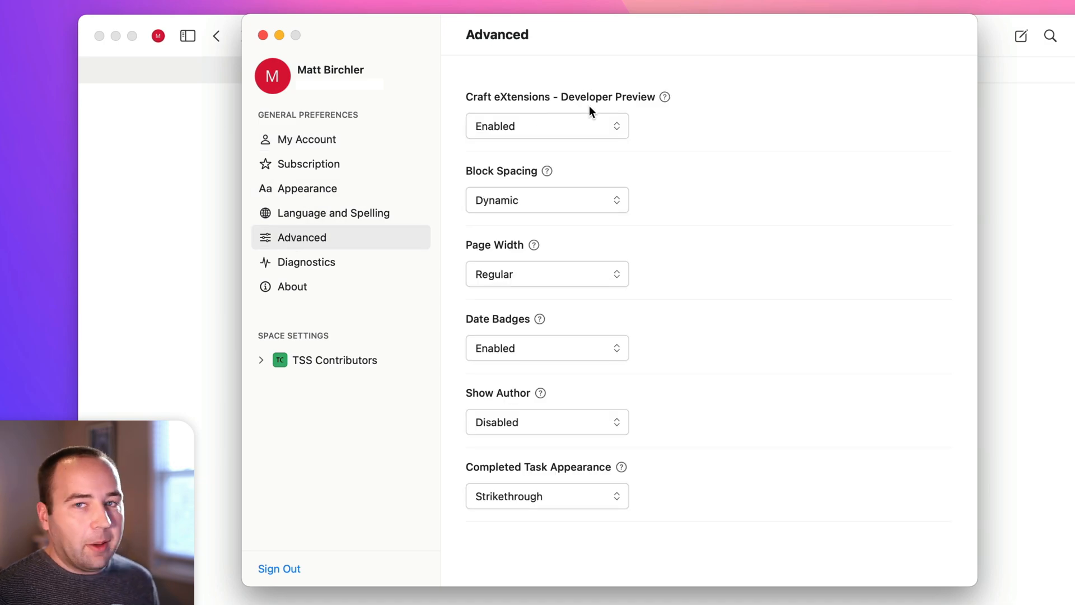
mouse_move(488, 112)
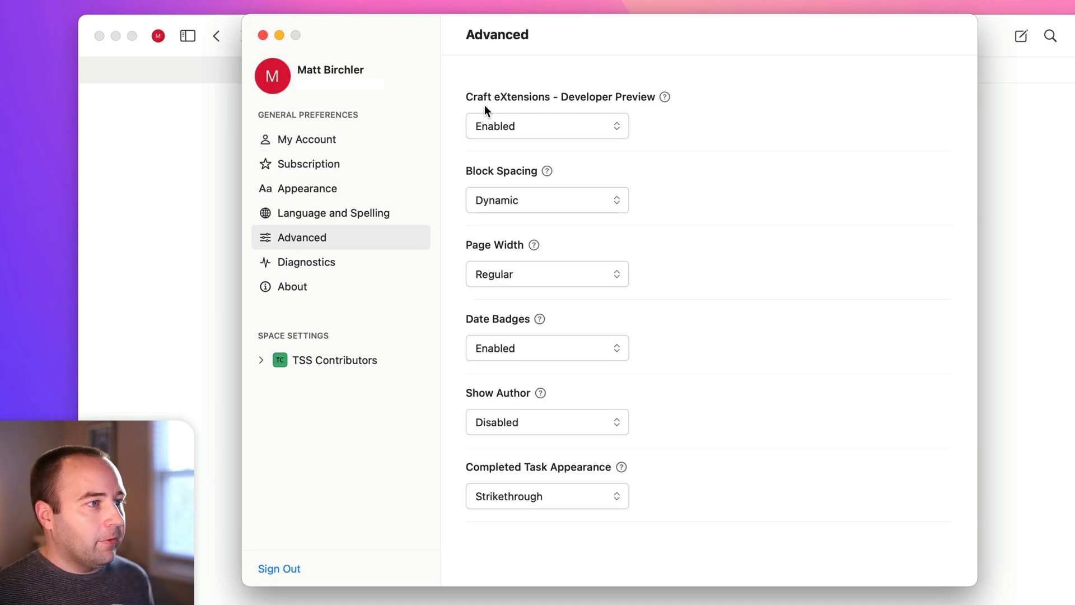
click(546, 125)
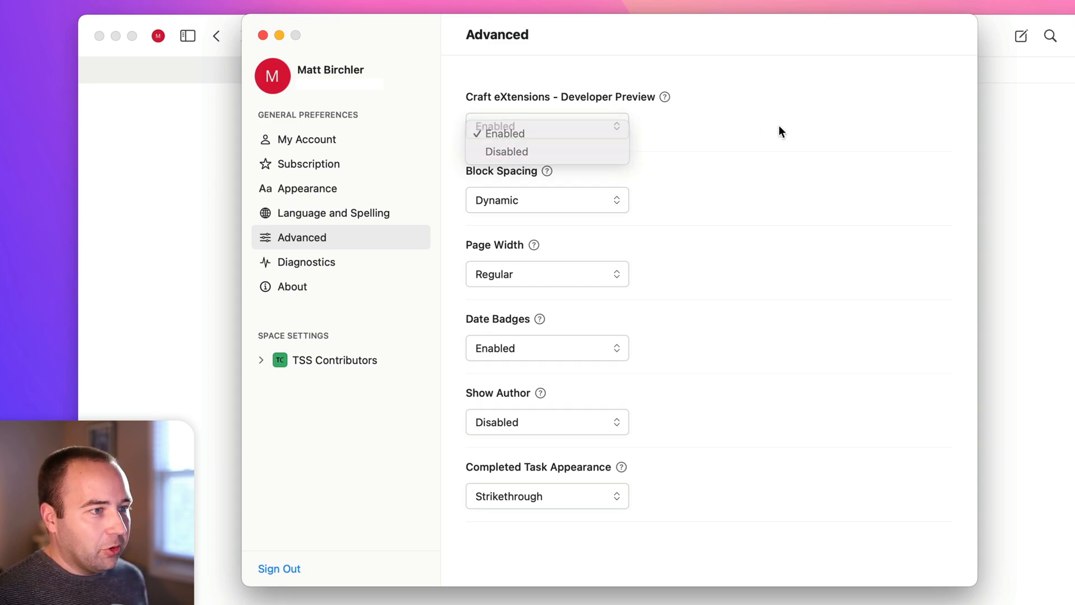
click(504, 134)
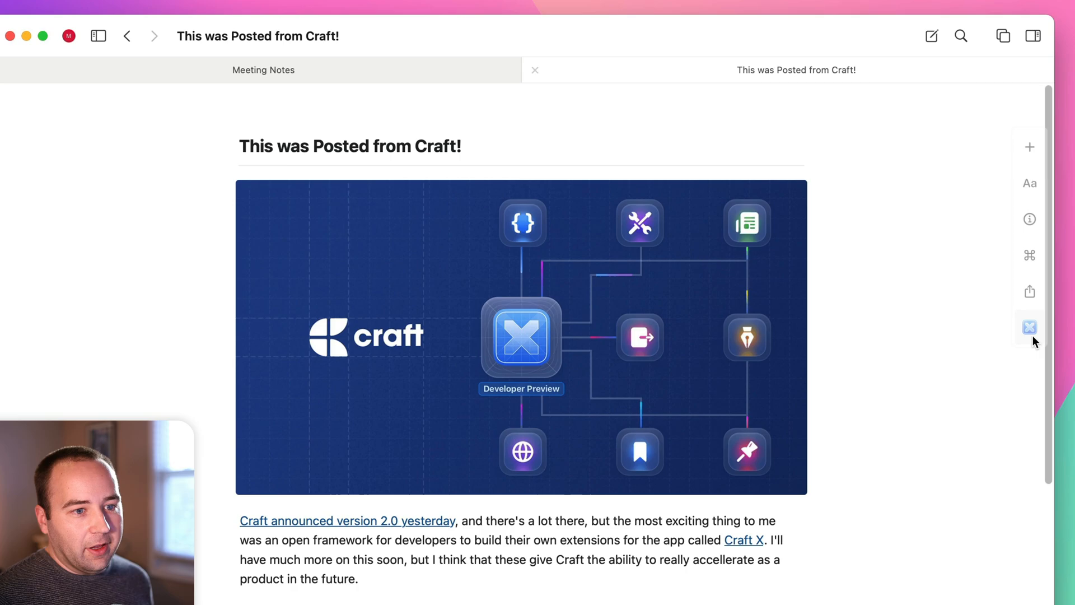
Step: Show the installed extensions list beside the post
click(1030, 327)
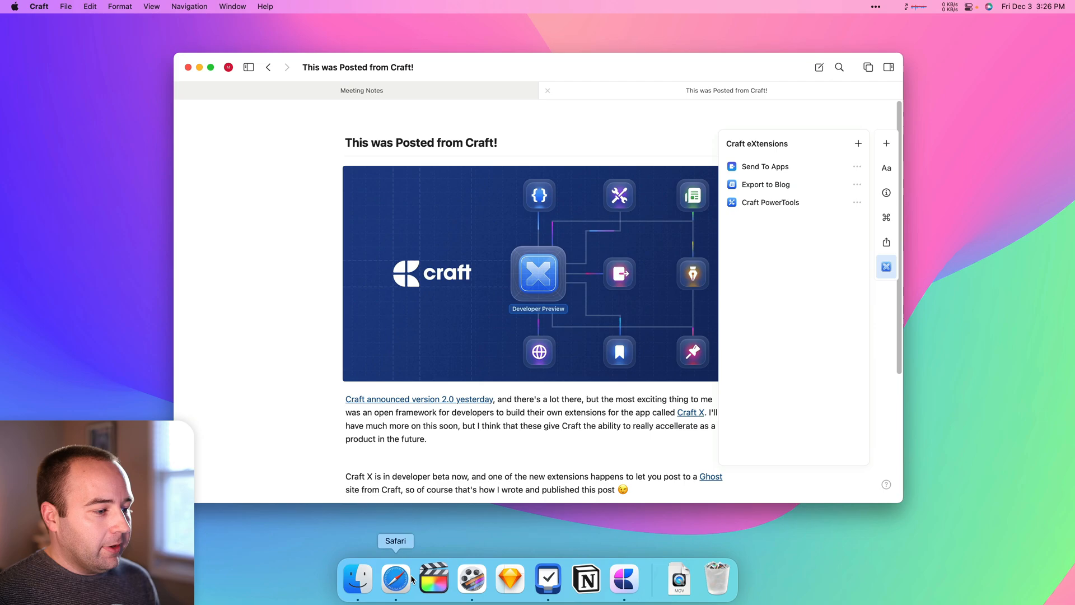
Step: Browse the Introducing Craft X extension gallery and the Craft Power Tools details
click(396, 578)
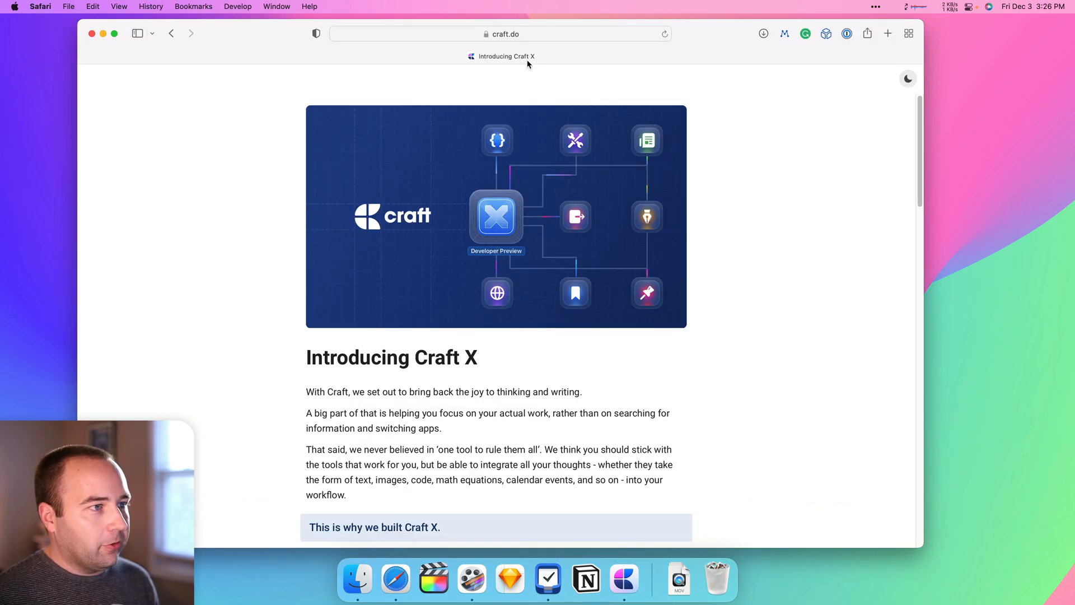
scroll(down, 3)
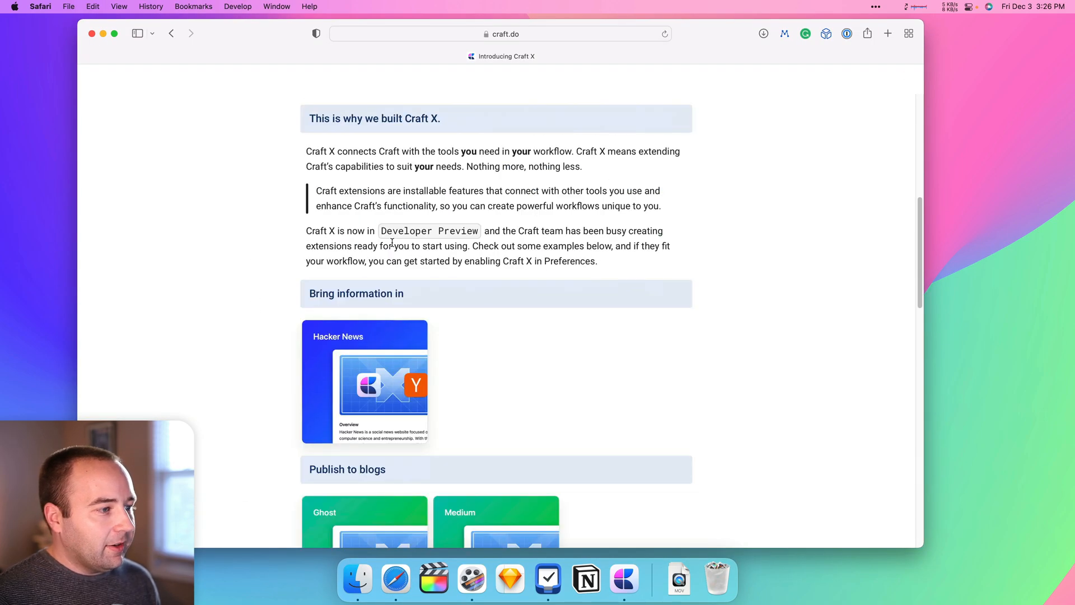
scroll(up, 3)
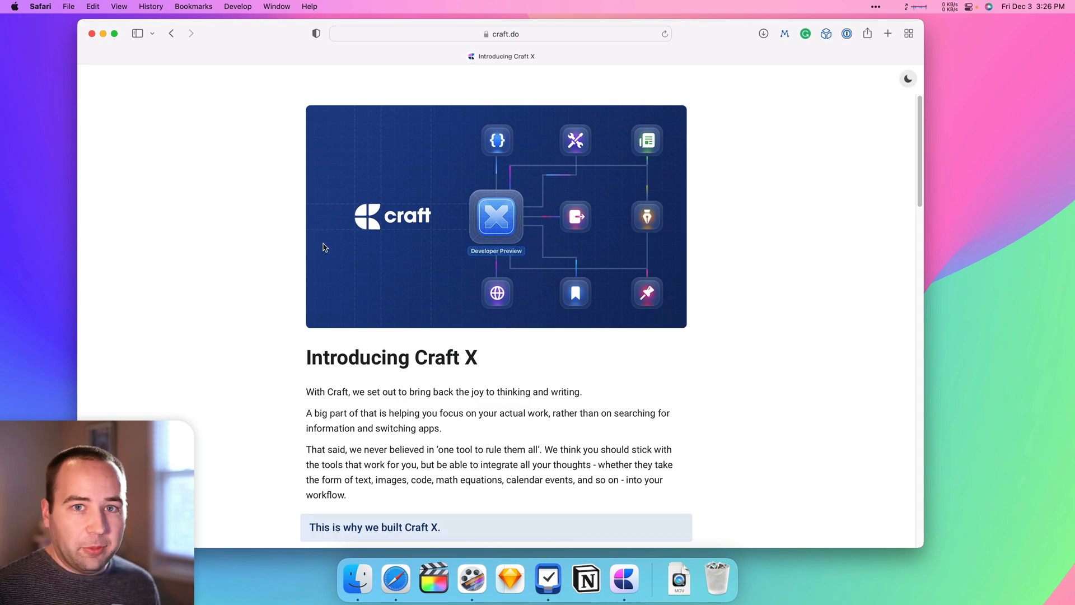
mouse_move(295, 246)
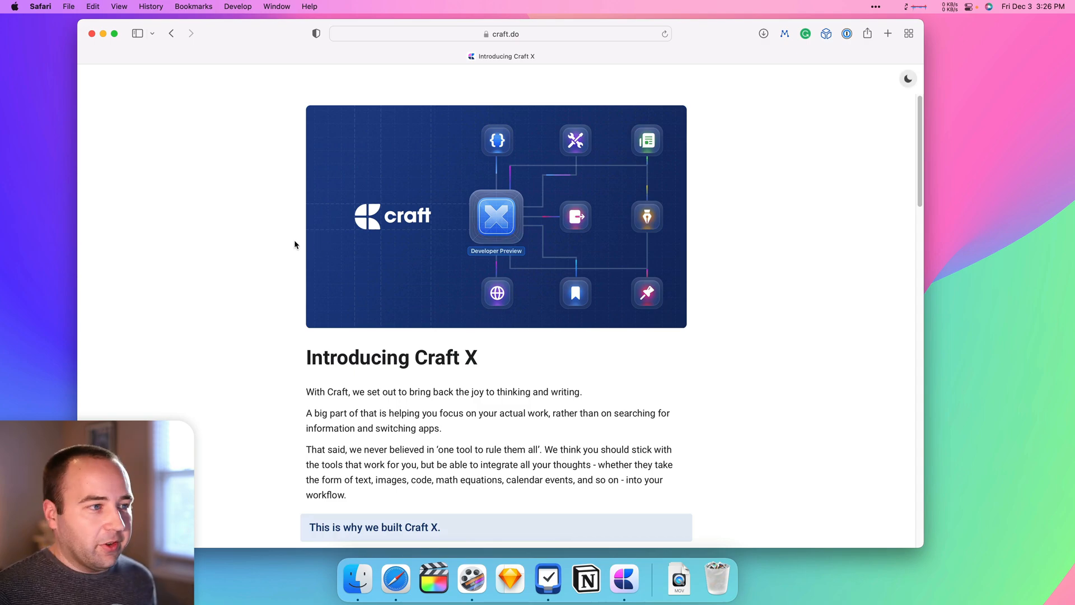
scroll(down, 3)
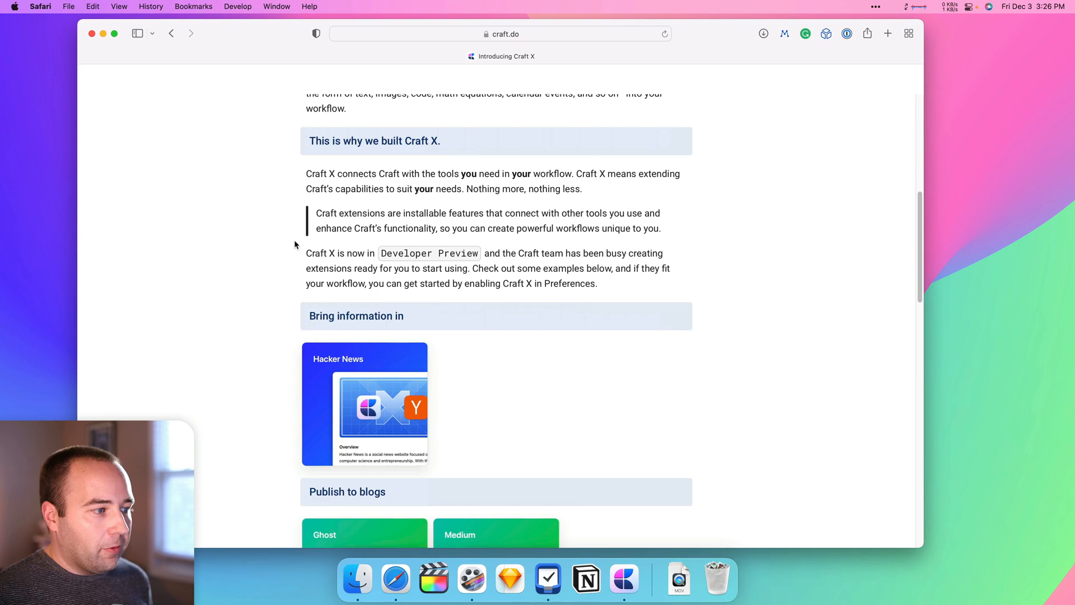
scroll(down, 3)
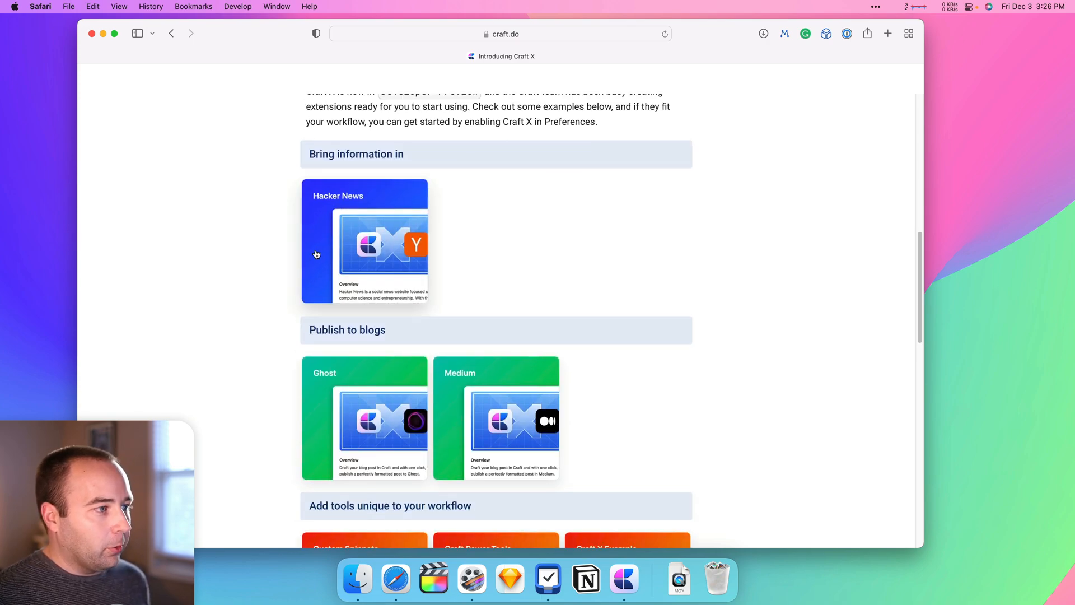
scroll(down, 3)
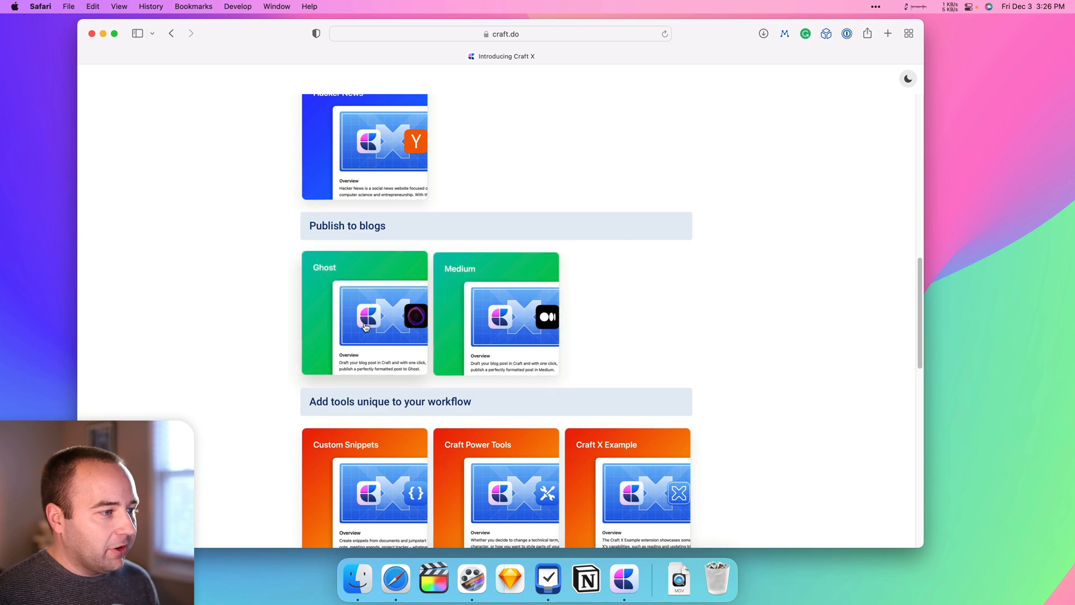
scroll(down, 3)
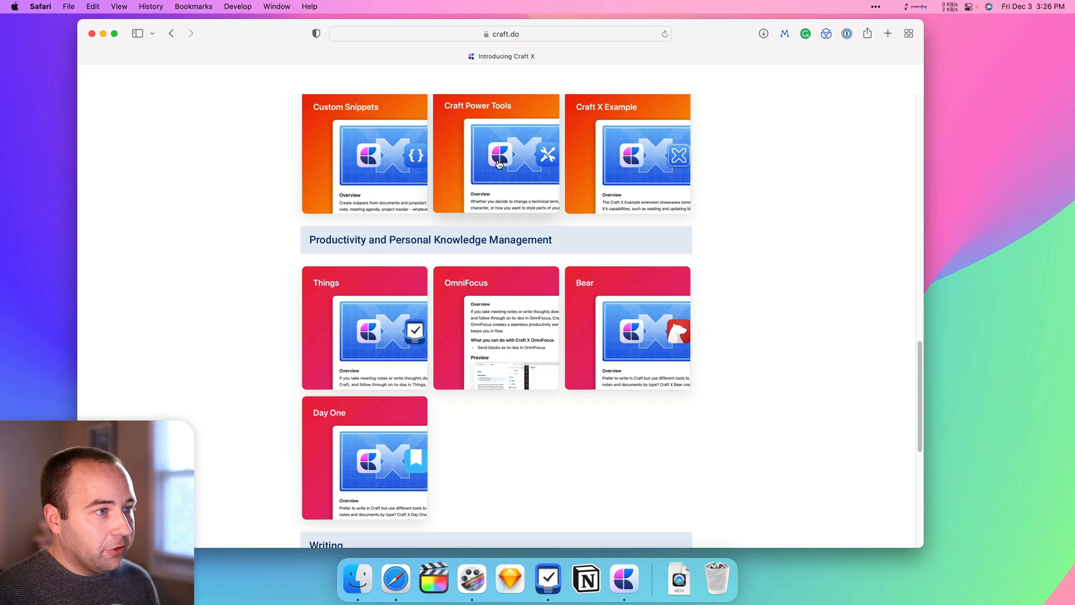
click(496, 154)
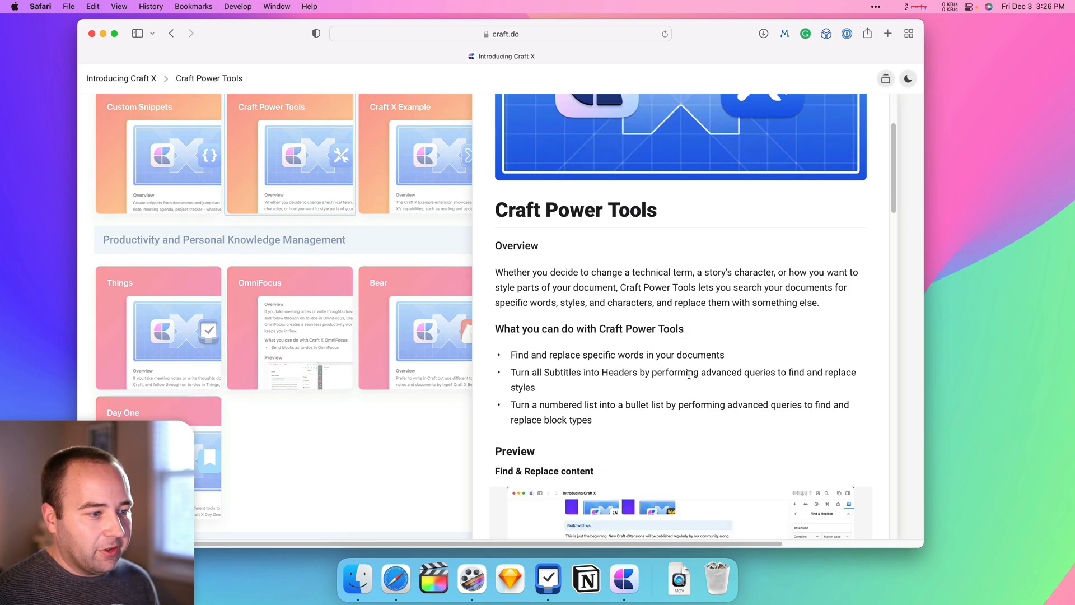
scroll(down, 3)
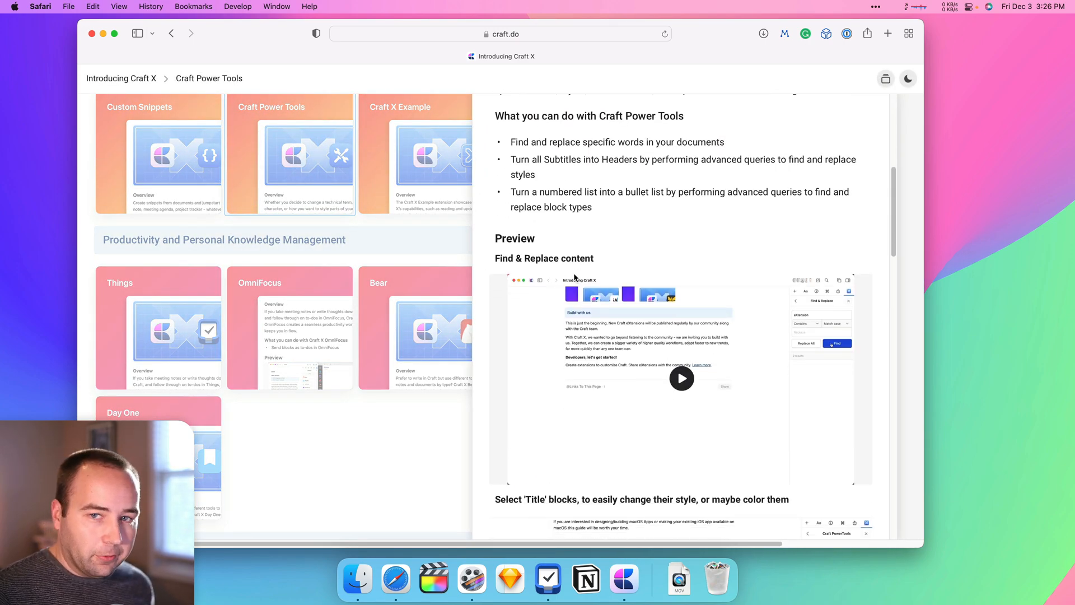
scroll(down, 3)
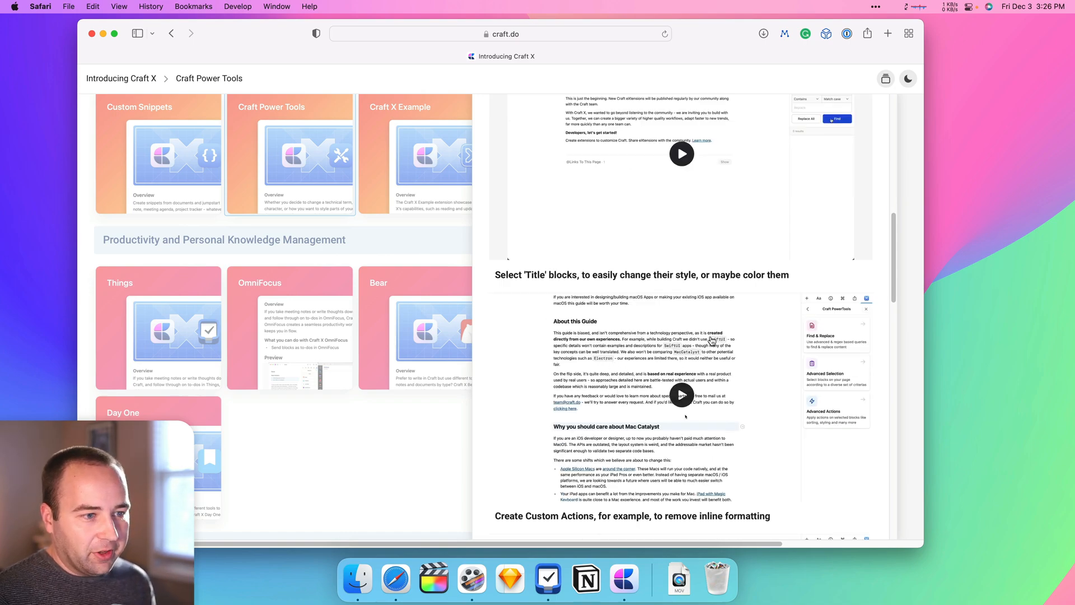
scroll(up, 3)
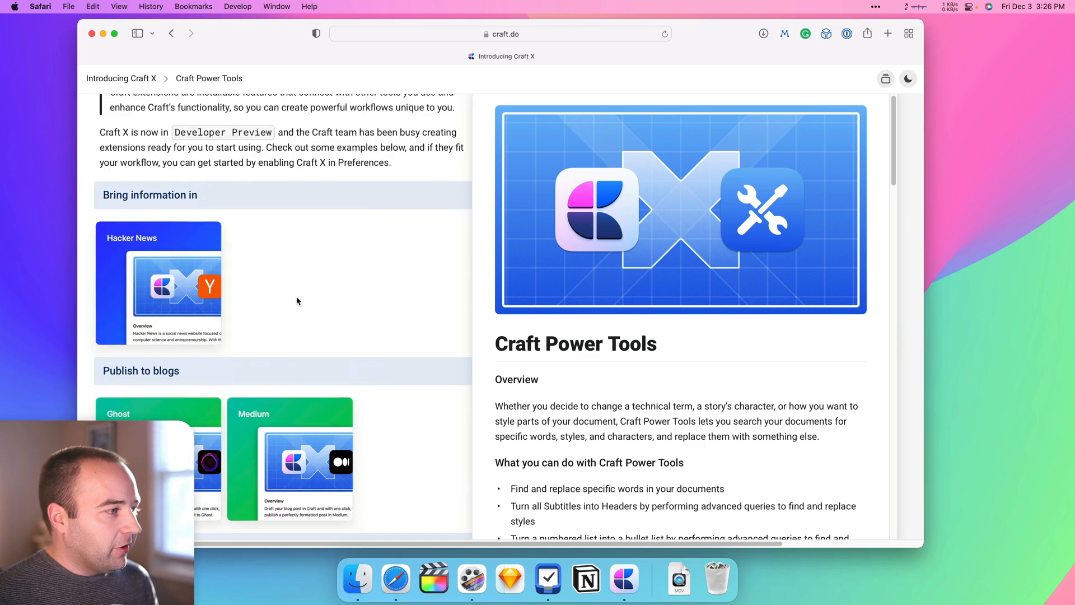
Step: Read the Hacker News extension's install steps and download hacker-news-top10.craftx
click(158, 282)
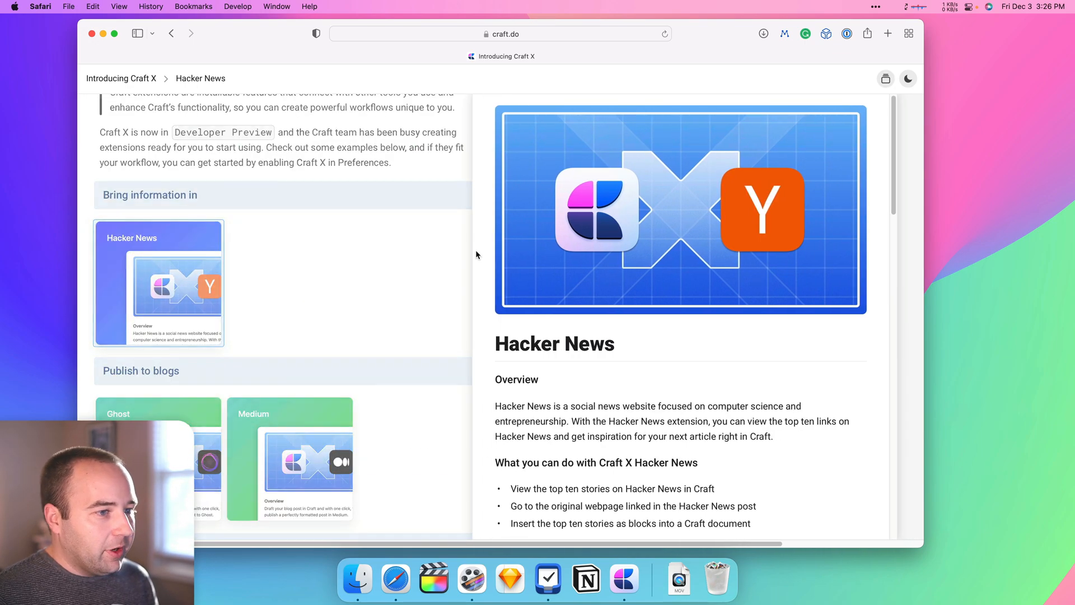
mouse_move(576, 313)
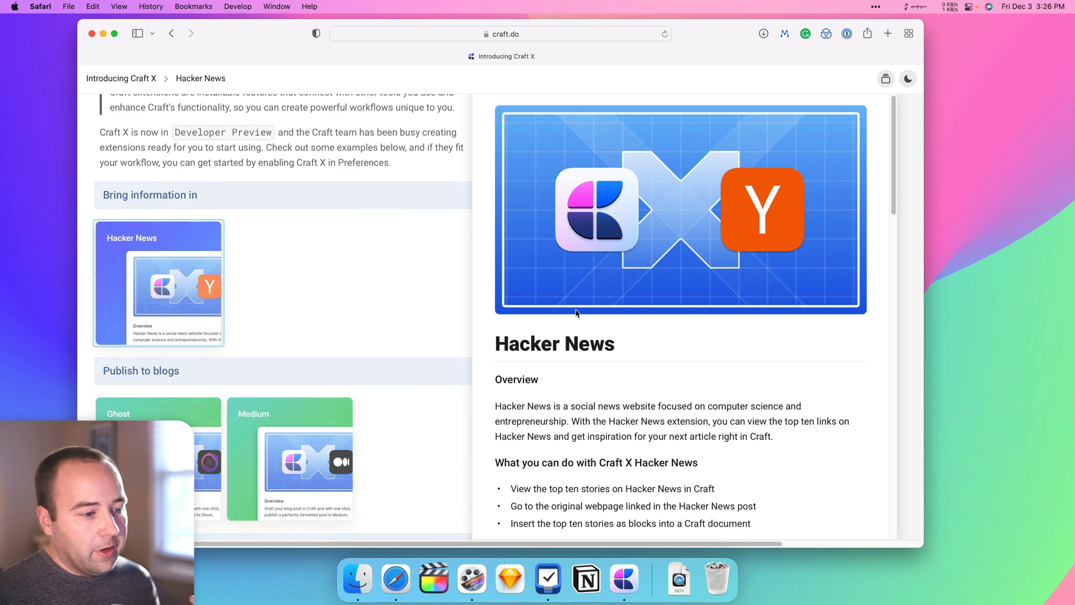
scroll(down, 3)
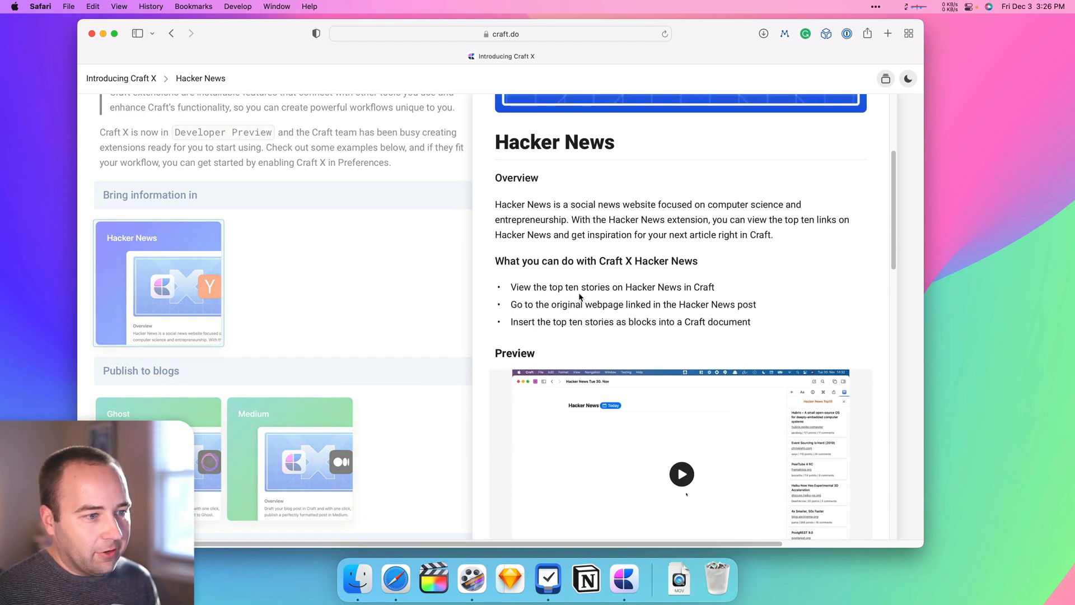
mouse_move(645, 301)
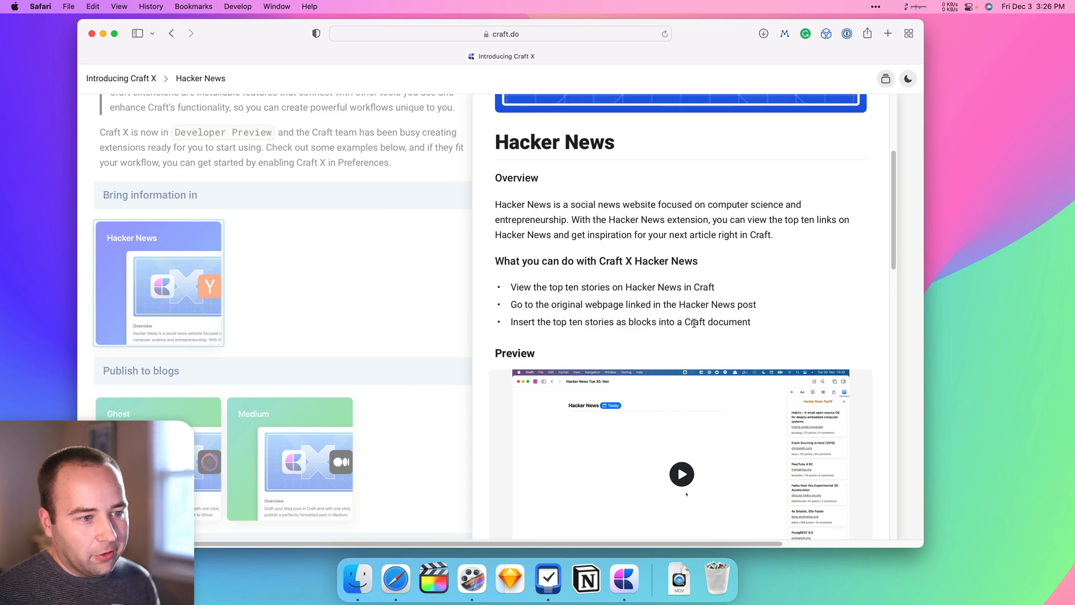
scroll(down, 3)
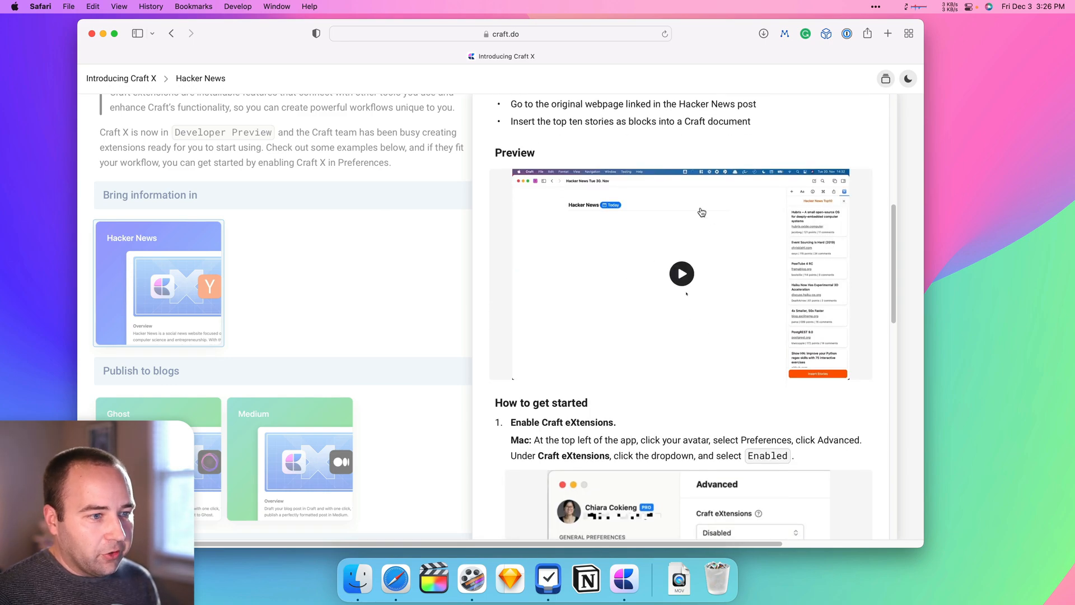
scroll(down, 3)
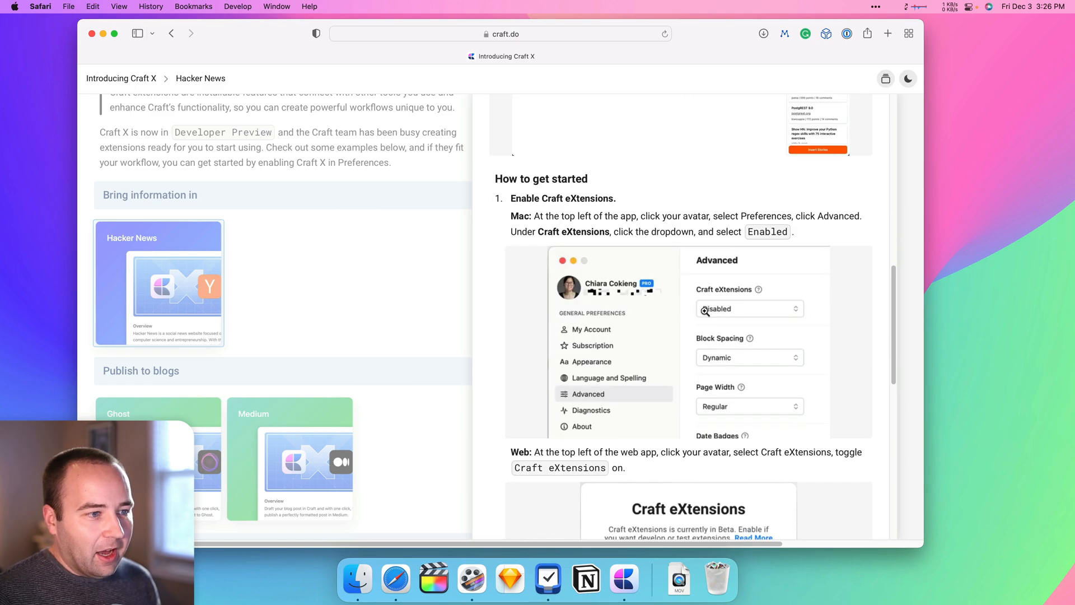
scroll(down, 3)
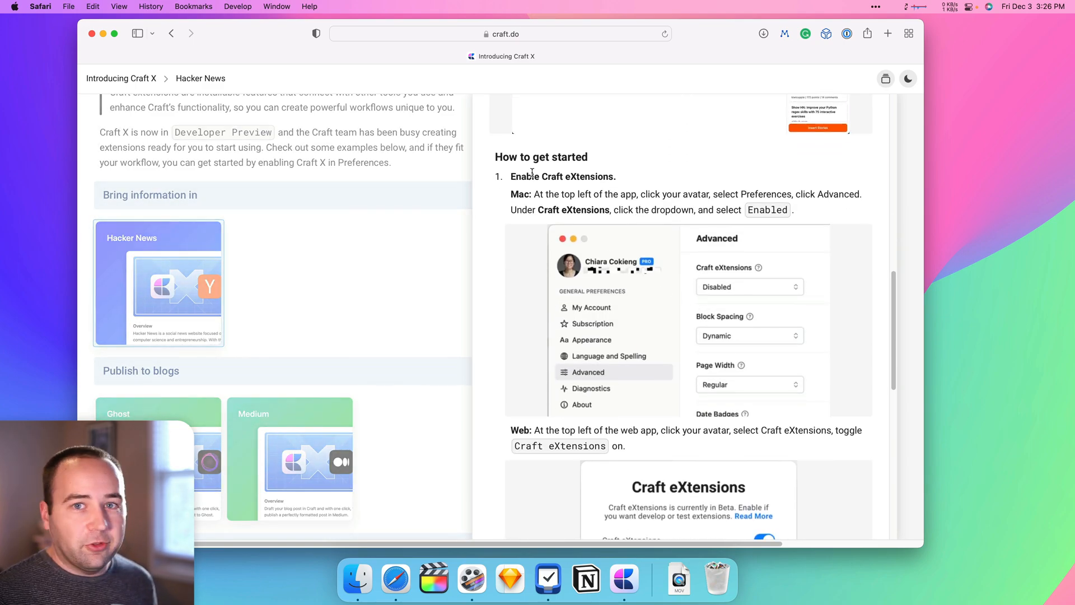
mouse_move(578, 193)
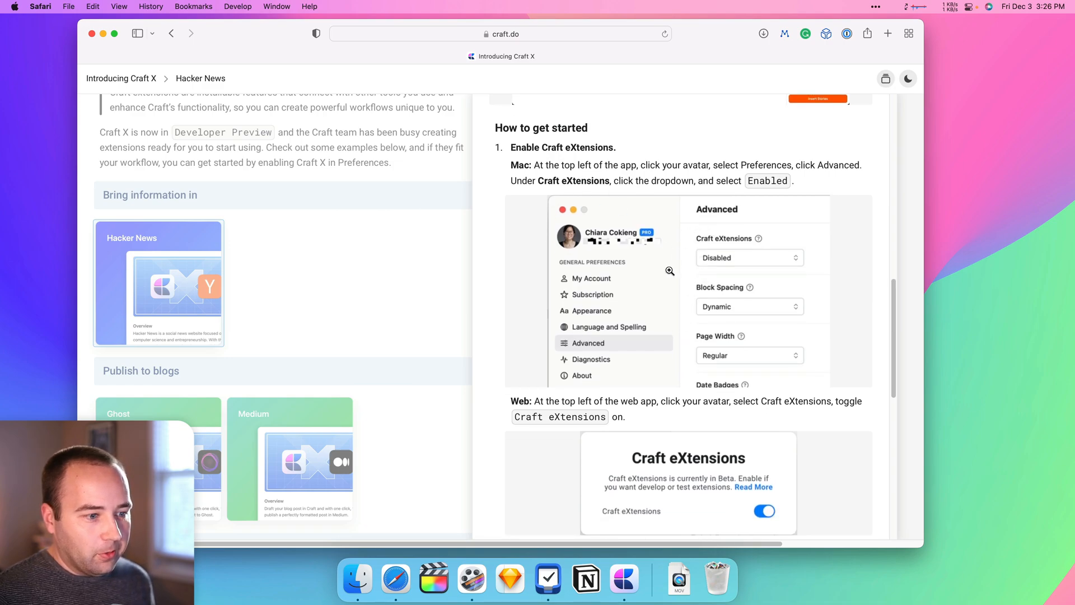
scroll(down, 3)
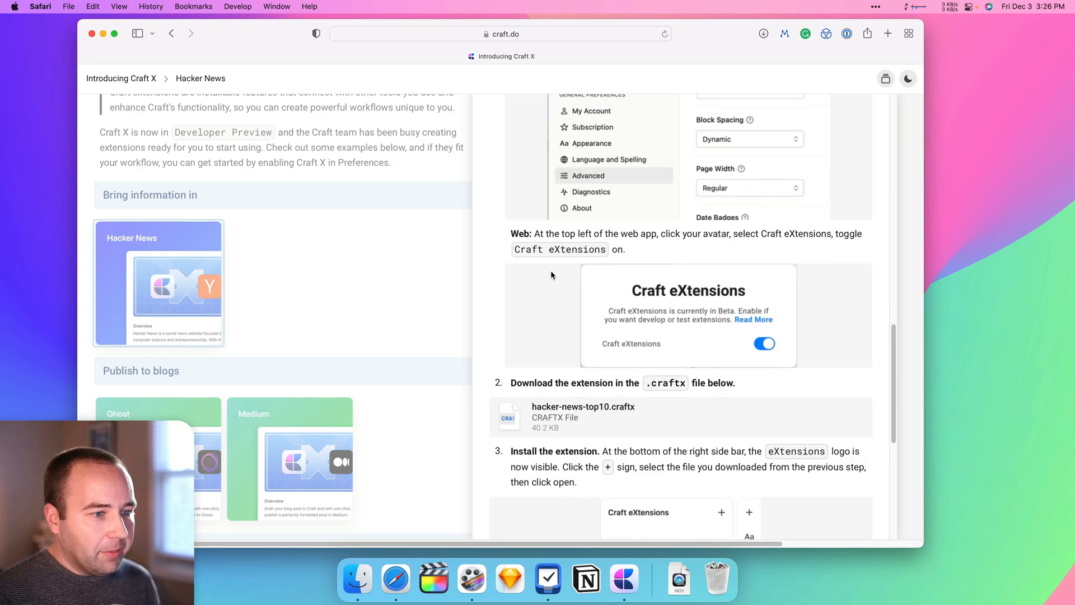
mouse_move(689, 284)
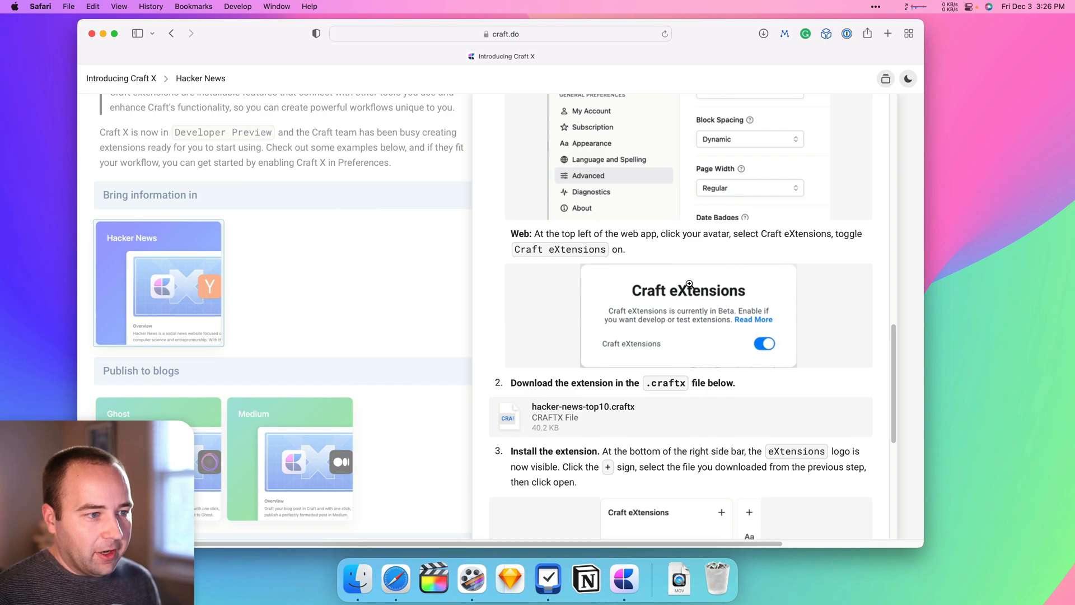
scroll(down, 3)
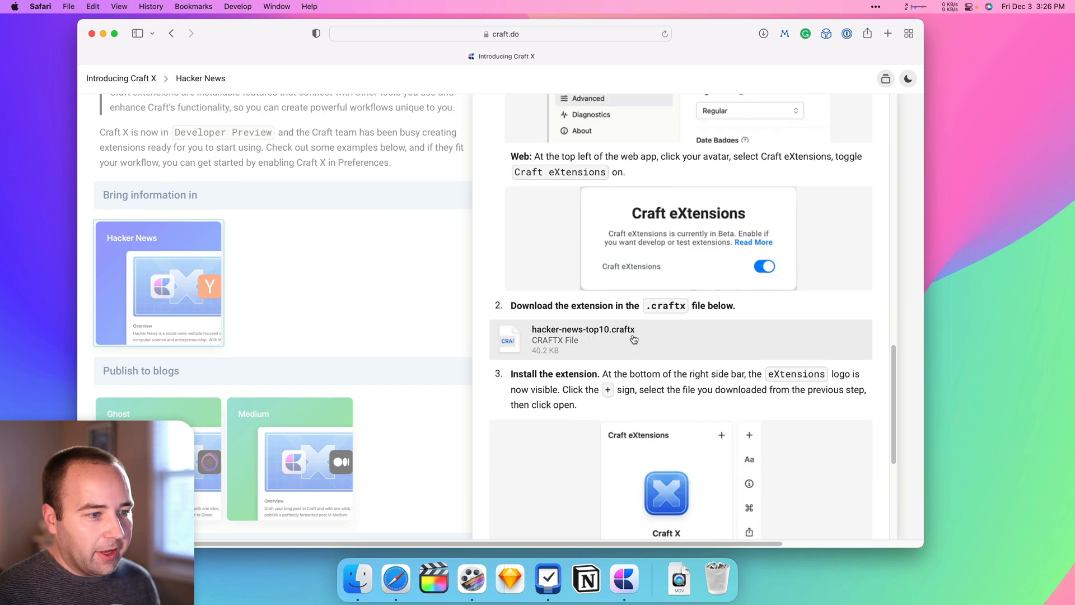
mouse_move(555, 322)
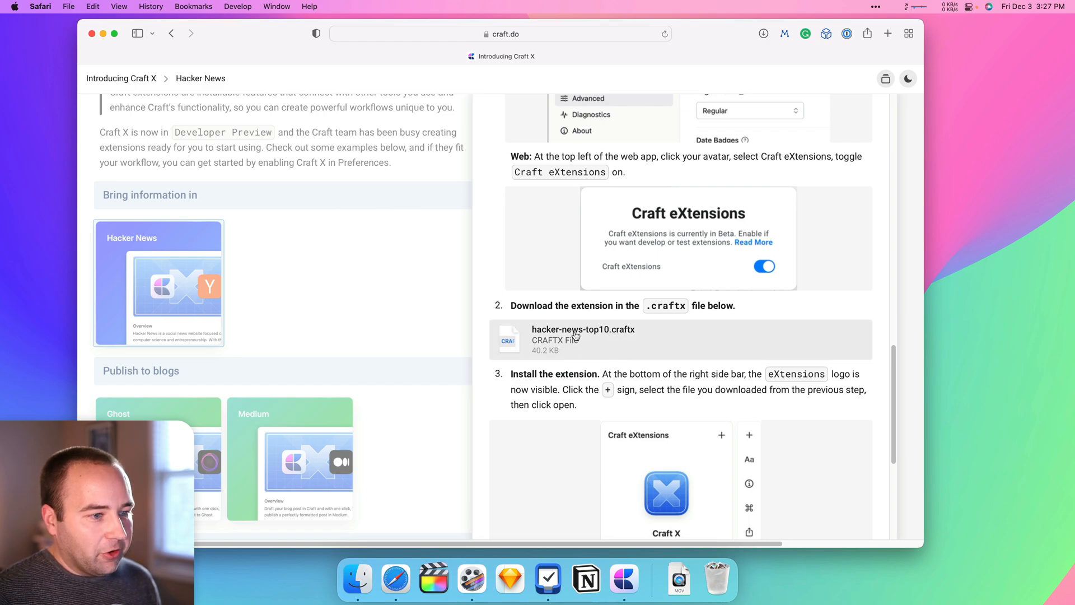
click(887, 32)
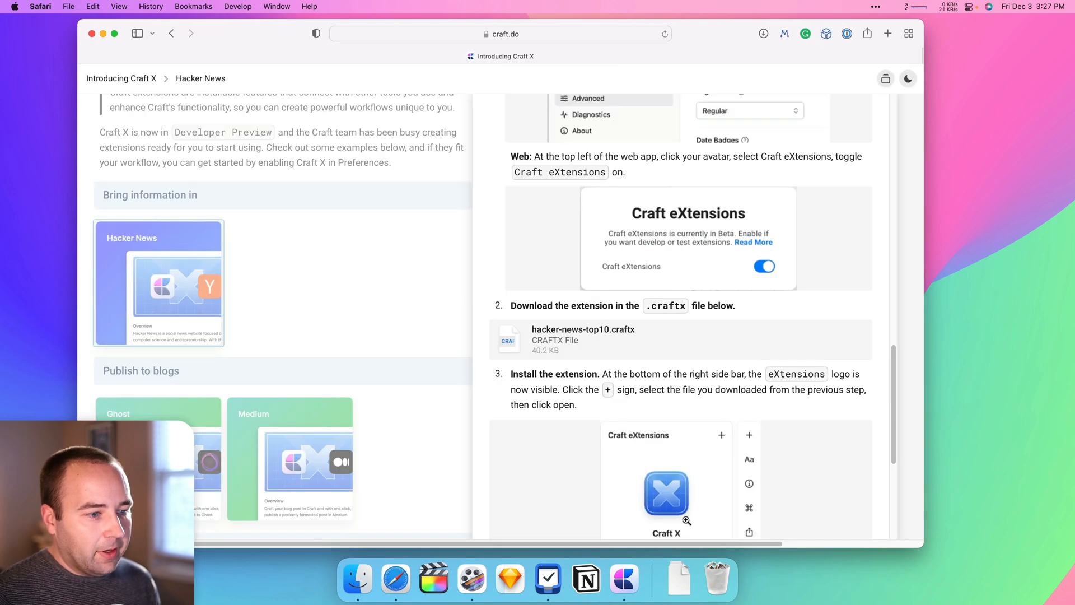
scroll(down, 3)
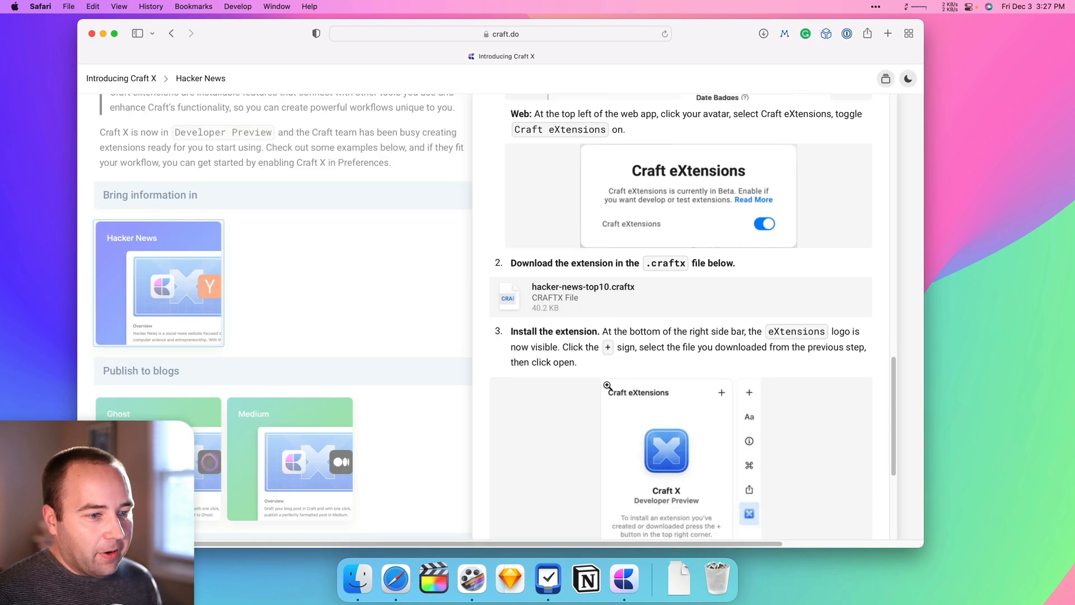
scroll(down, 3)
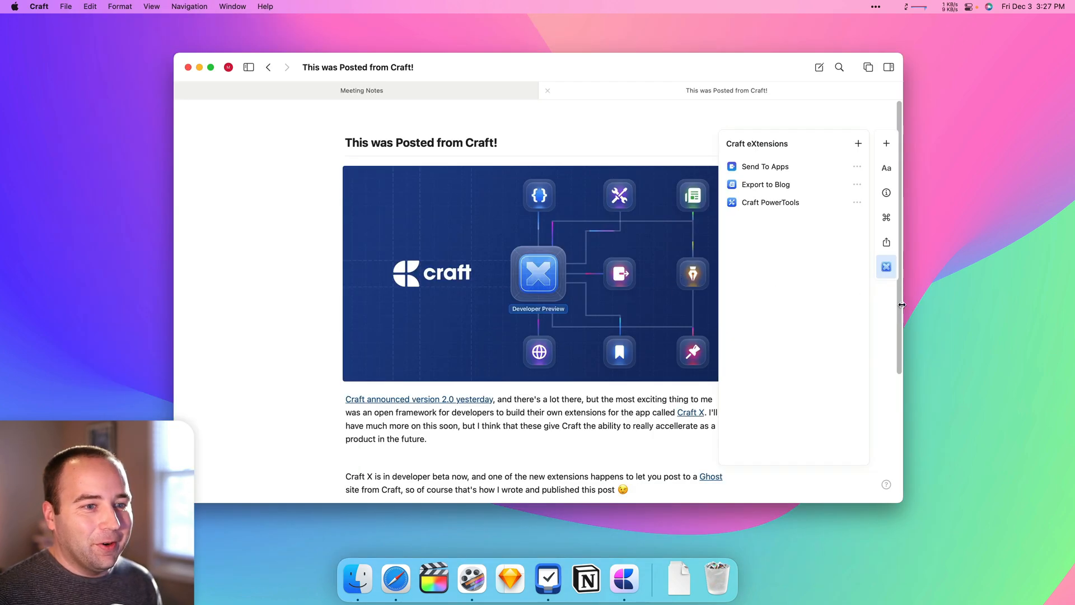
mouse_move(885, 285)
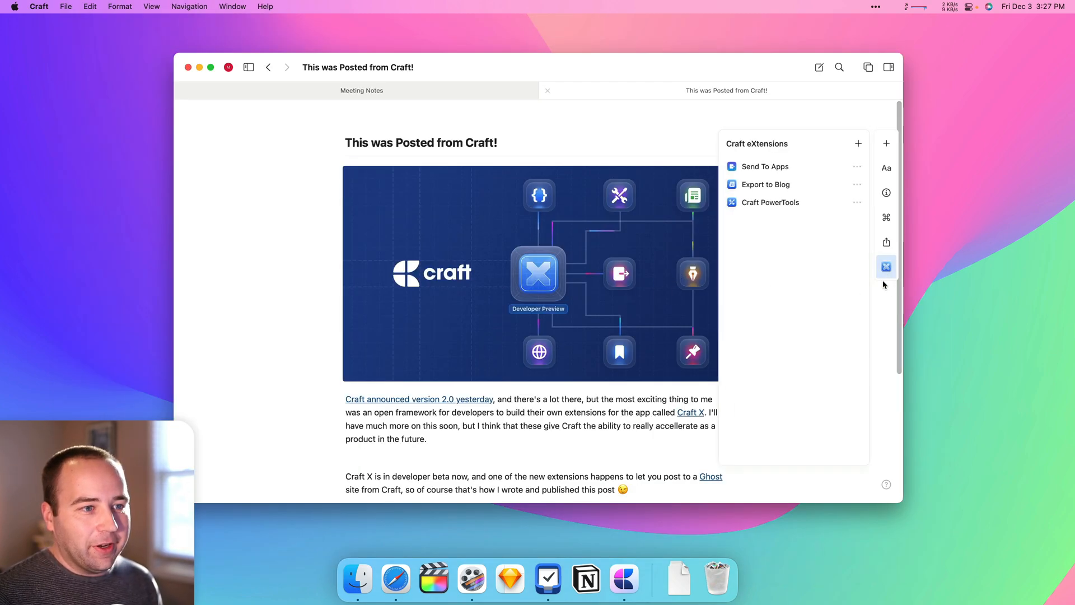
Step: Install the Hacker News Top10 extension from hacker-news-top10.craftx in Downloads
click(858, 143)
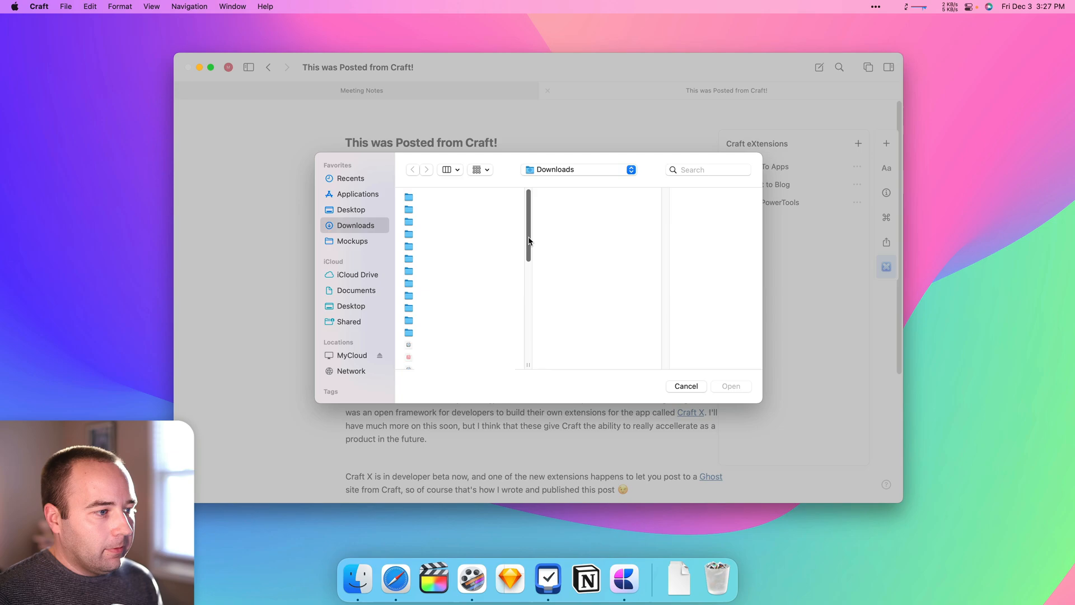
scroll(down, 3)
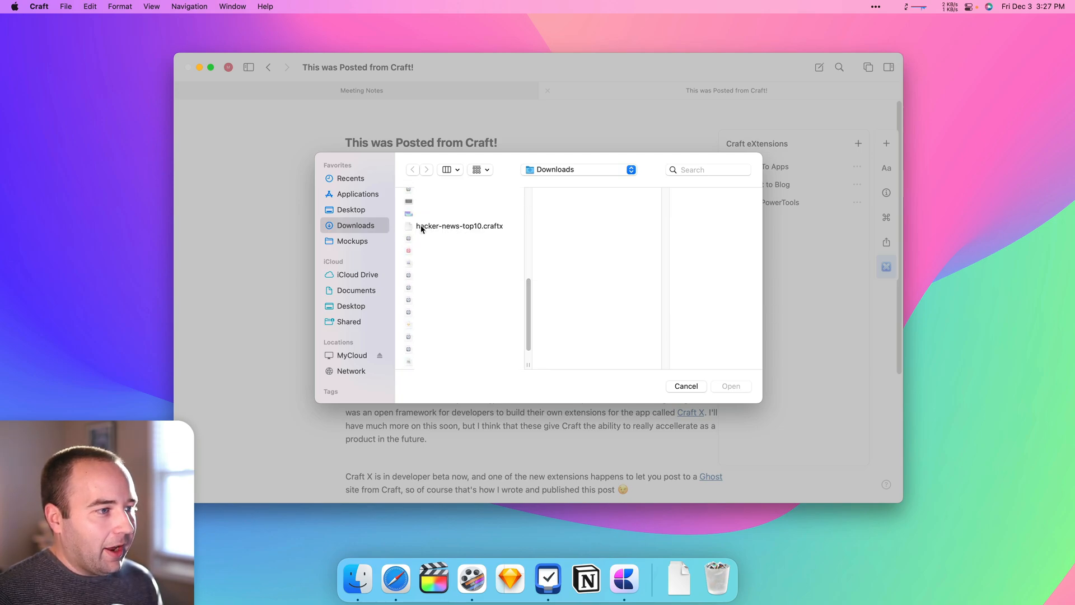
click(459, 226)
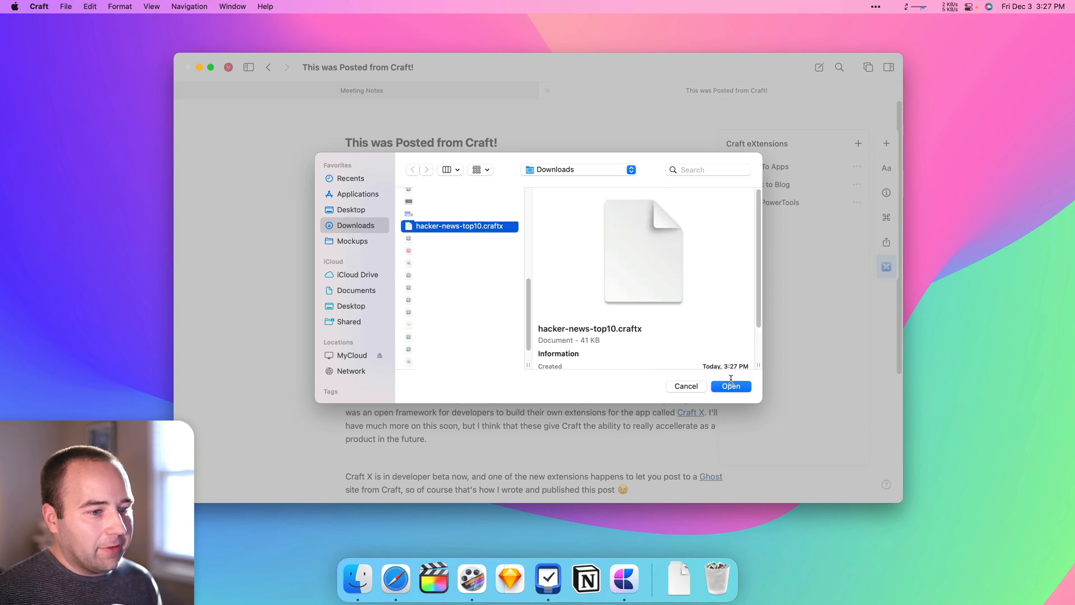
click(732, 385)
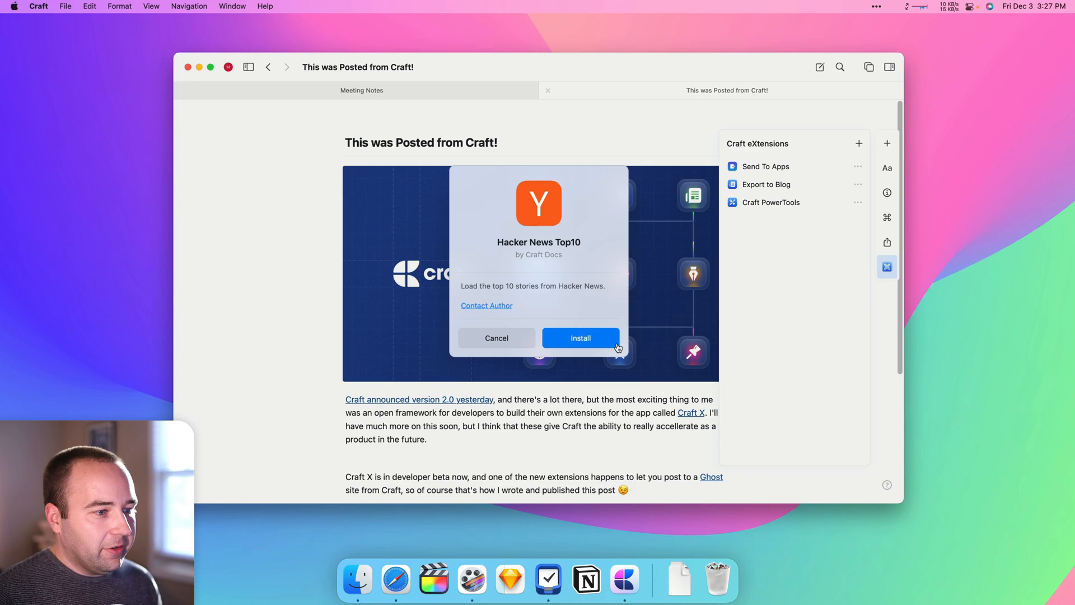
click(580, 337)
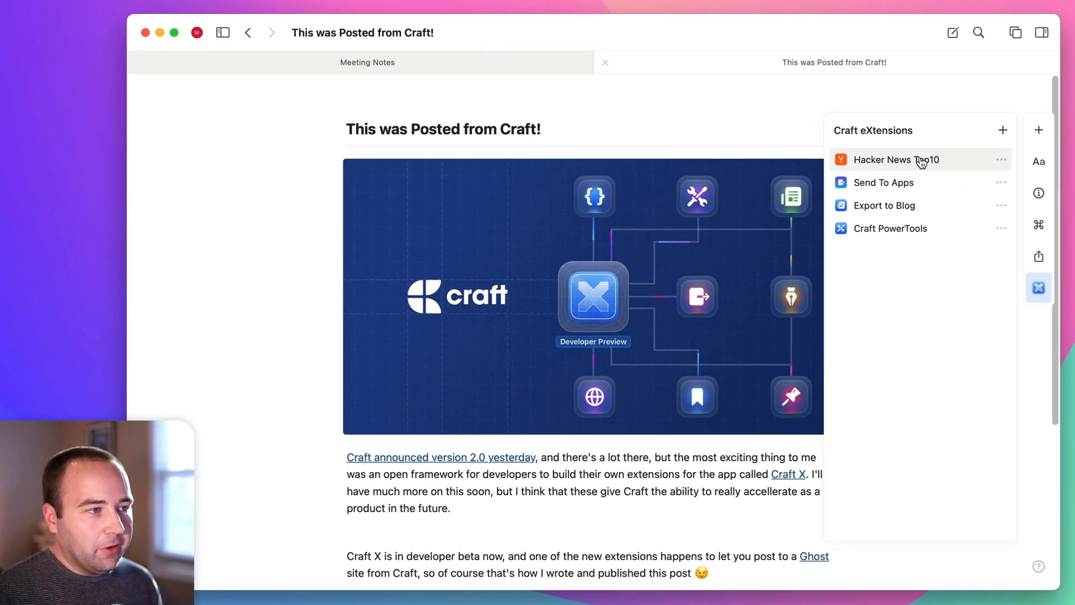
Step: Insert the ten Hacker News Top10 stories into the post as a numbered list with links and points
click(897, 159)
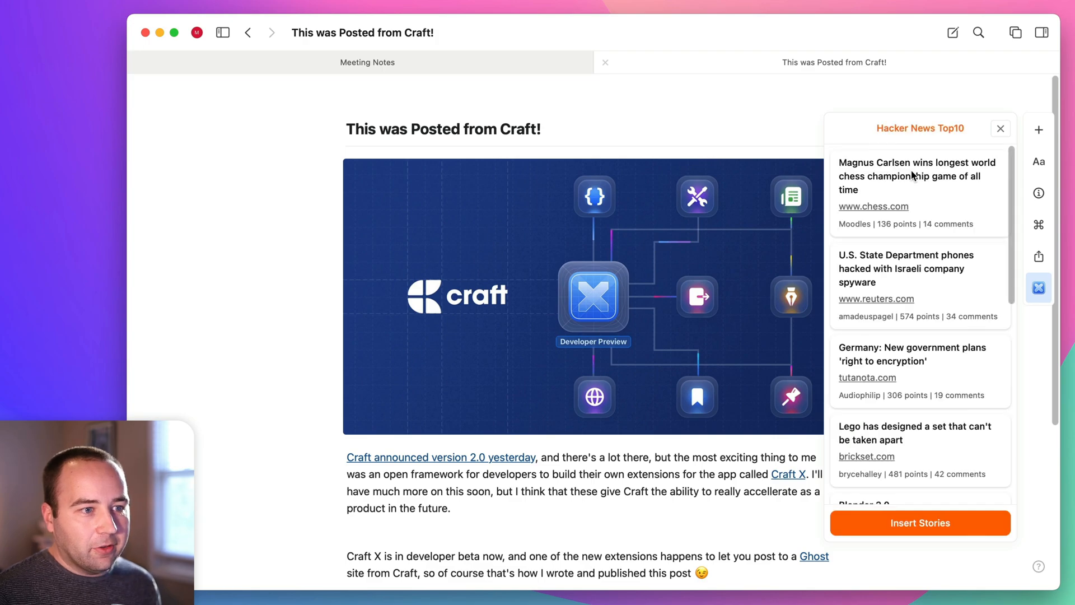
mouse_move(1008, 185)
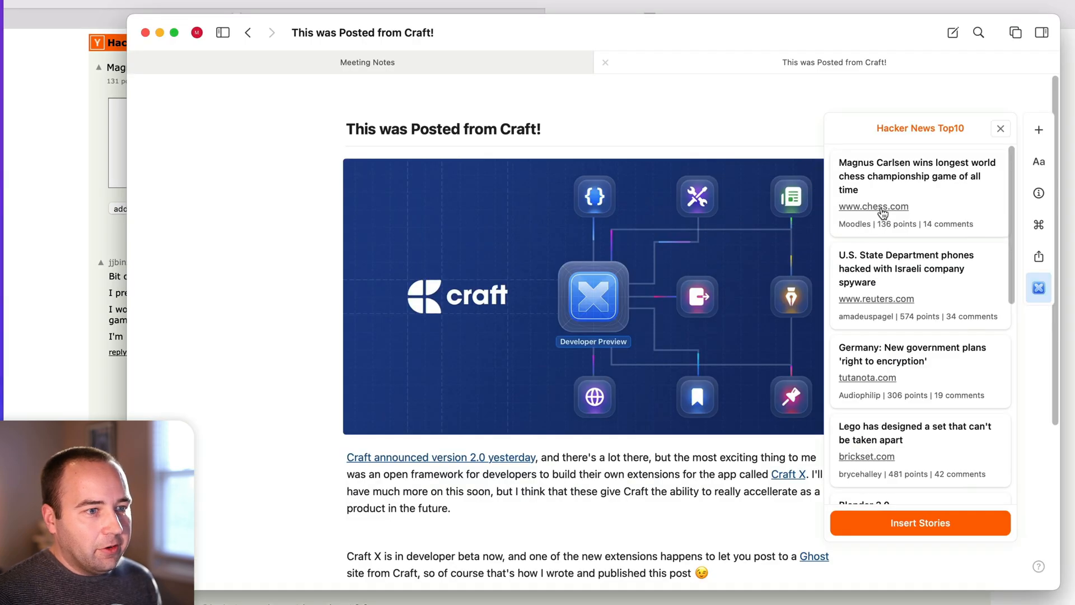
click(874, 206)
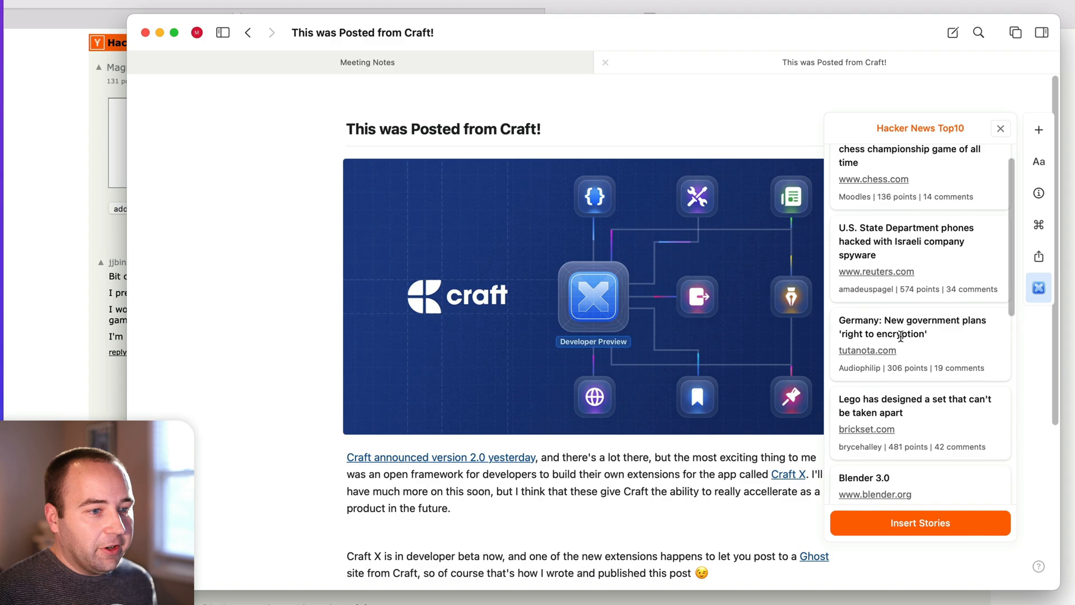
scroll(down, 3)
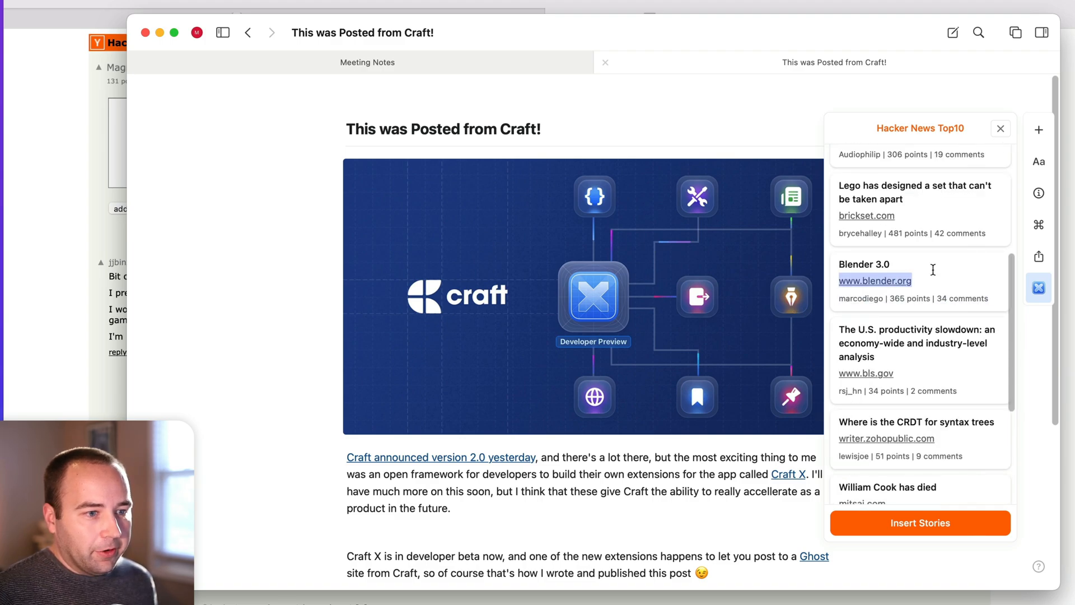
scroll(down, 3)
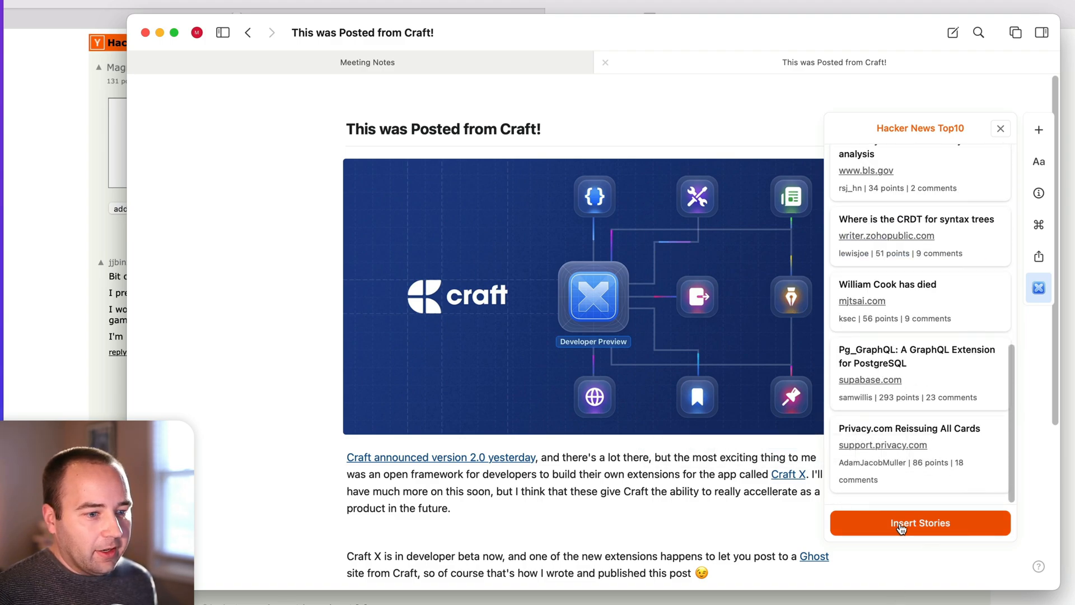
click(919, 523)
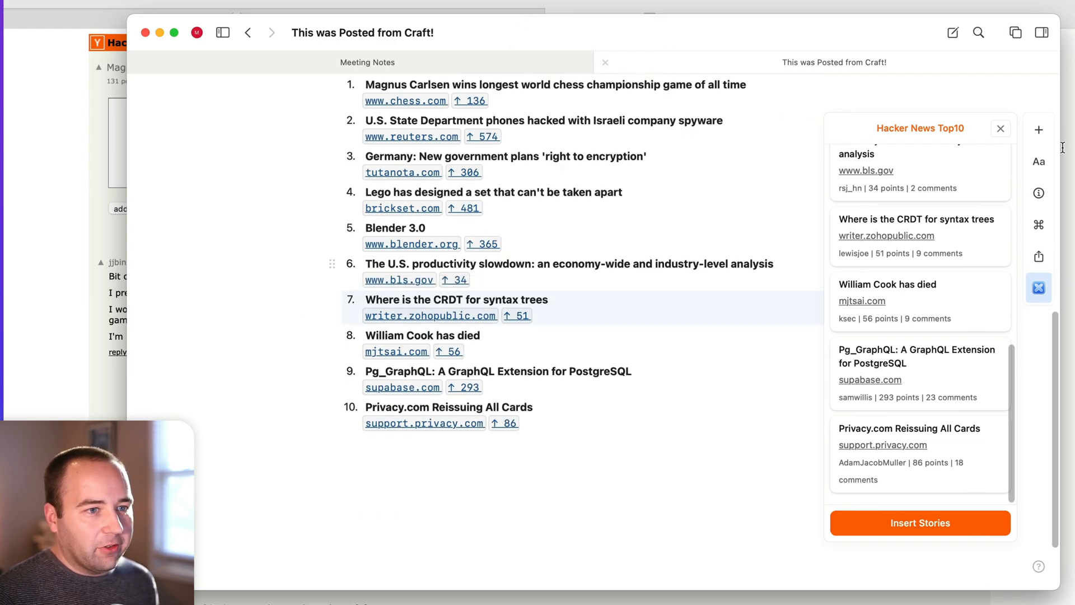
click(1001, 127)
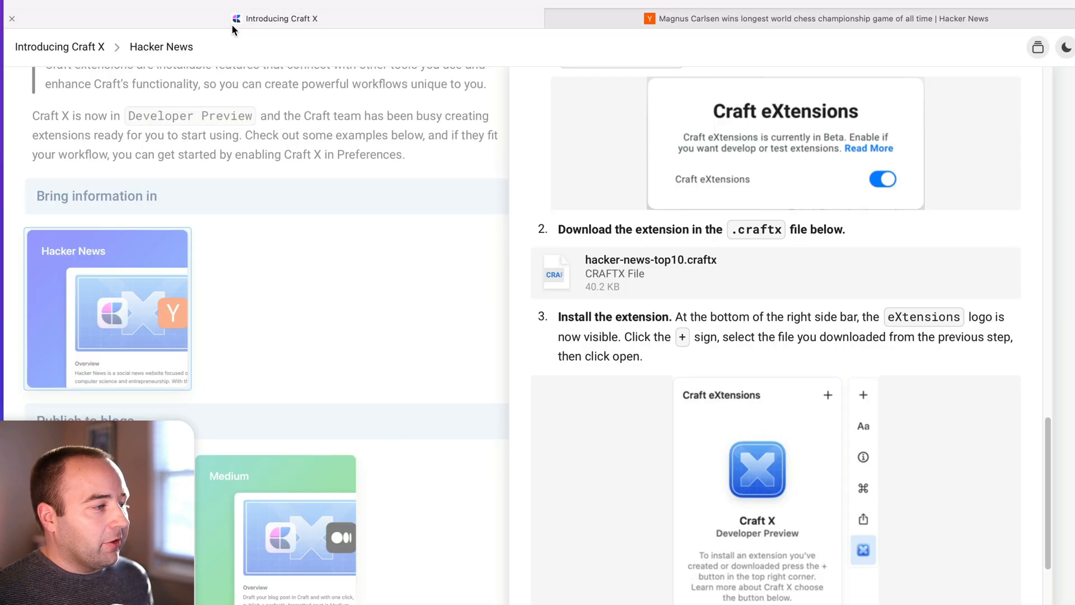
Step: Browse the Craft X extension gallery and read the Custom Snippets extension details
scroll(down, 3)
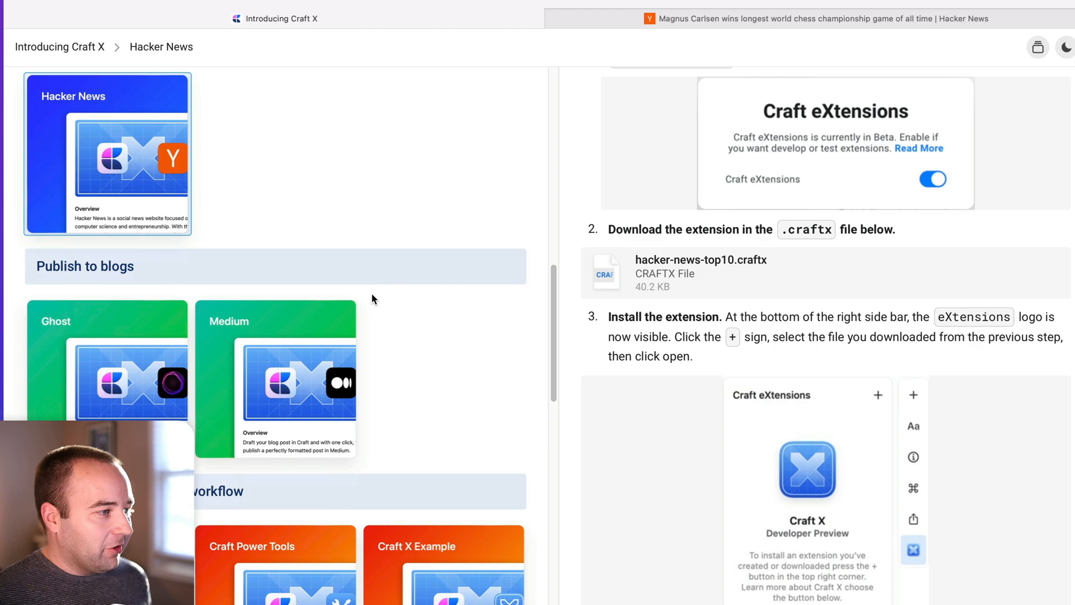
scroll(down, 3)
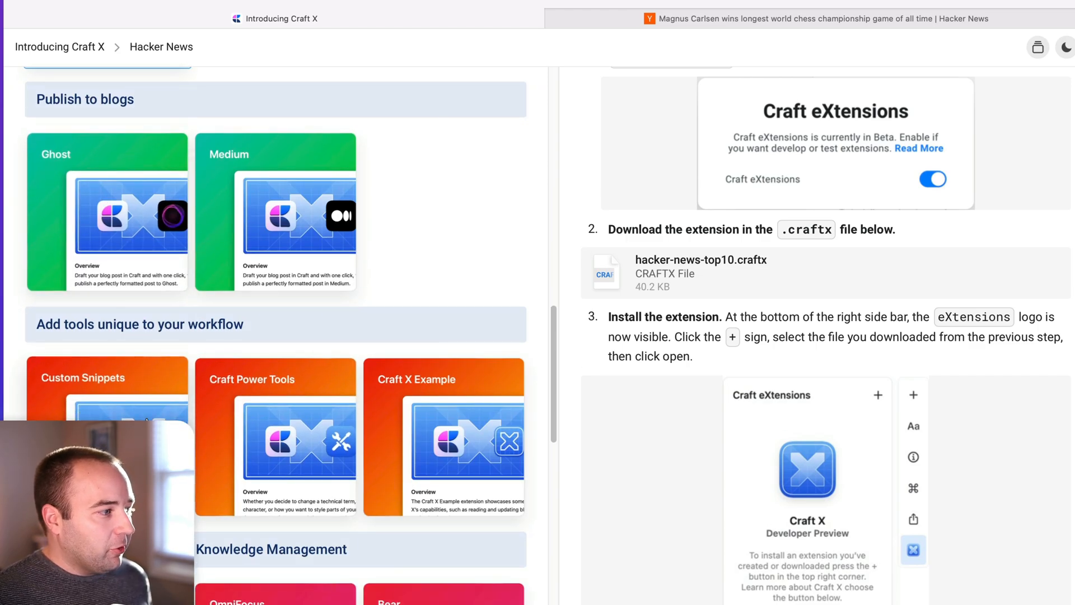
click(106, 394)
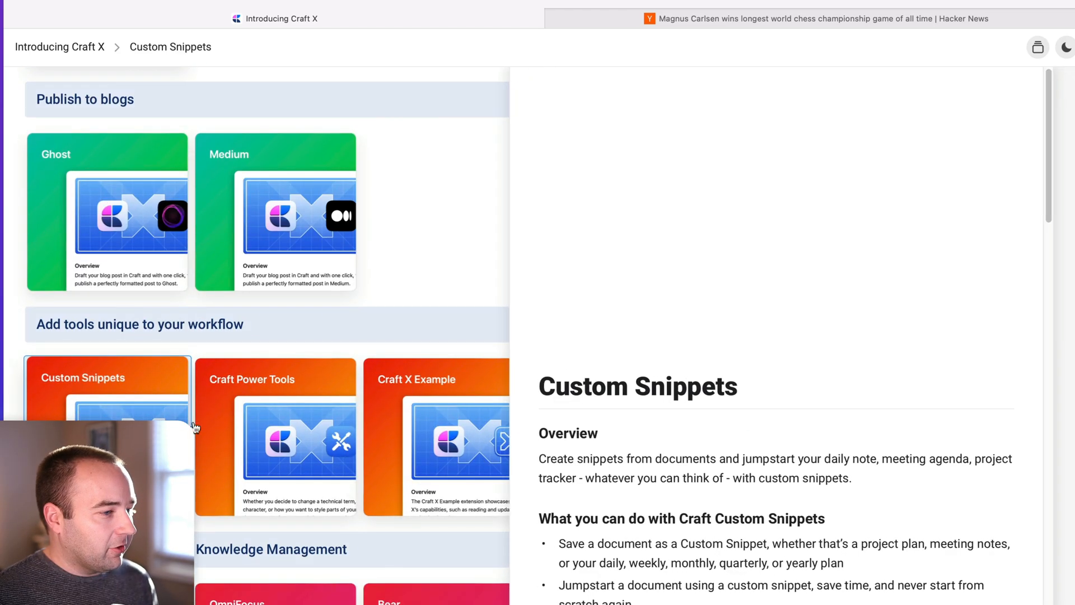
scroll(down, 3)
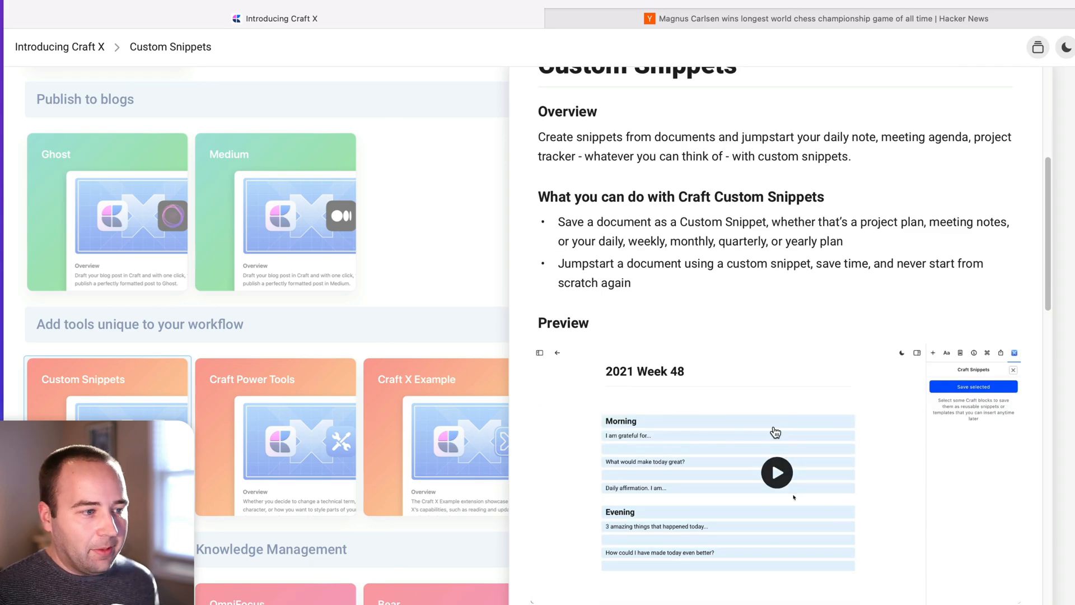
scroll(down, 3)
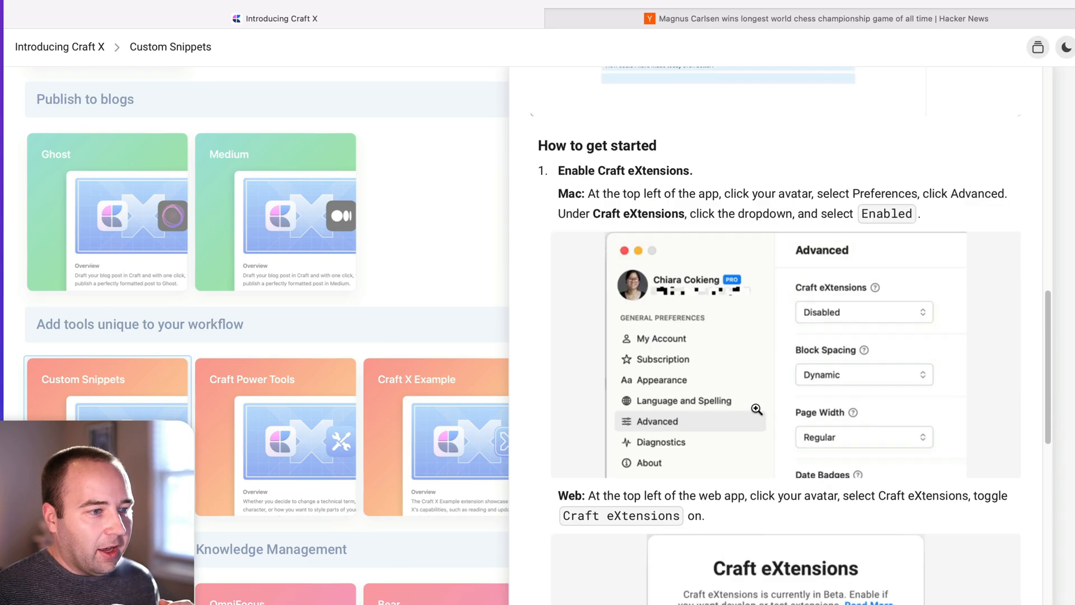
scroll(down, 3)
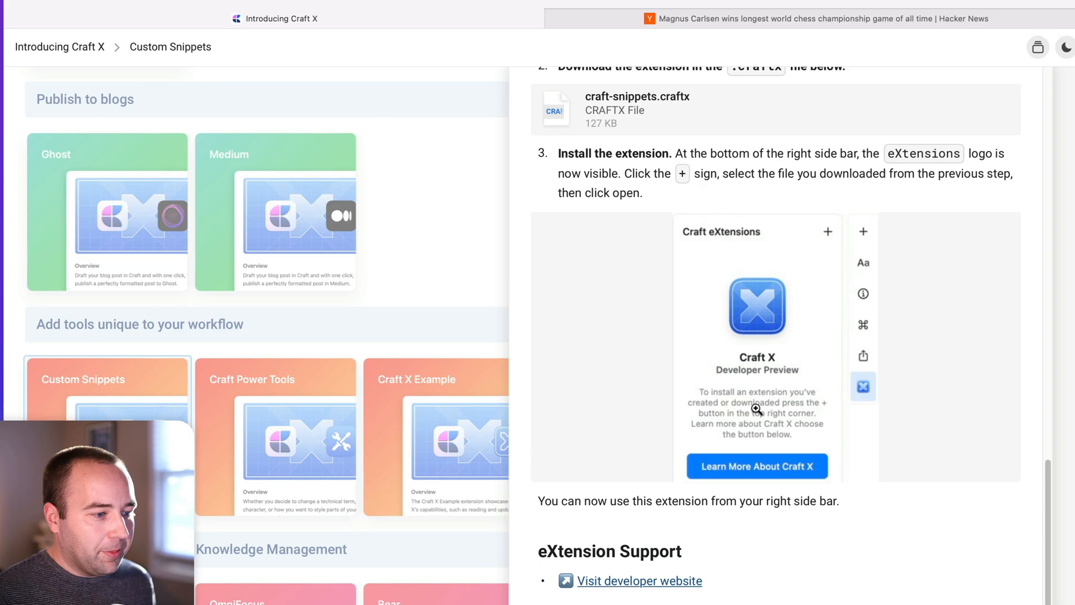
click(106, 379)
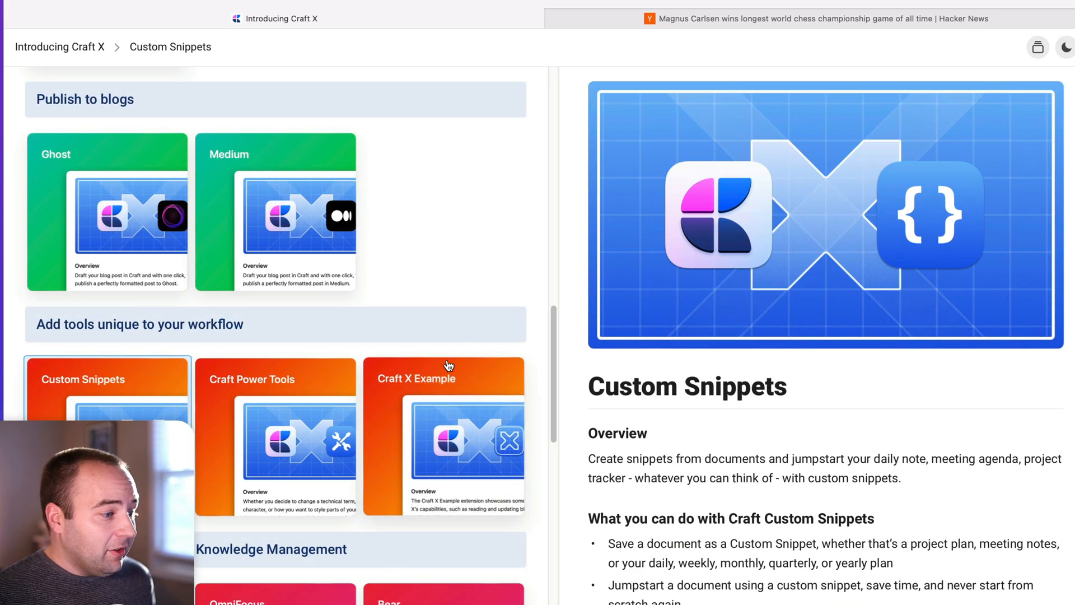
scroll(down, 3)
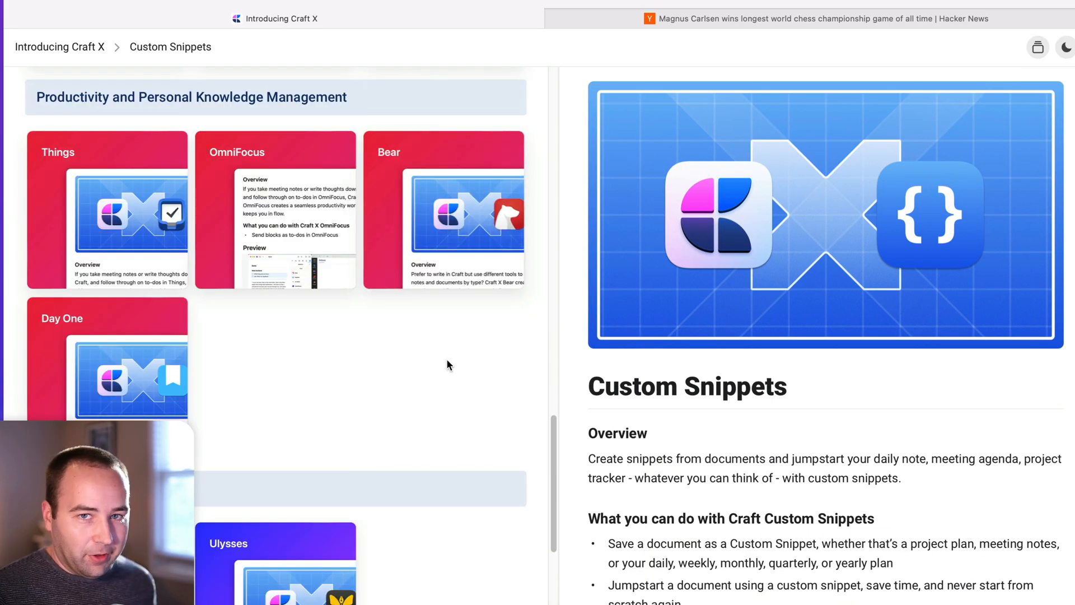
scroll(down, 3)
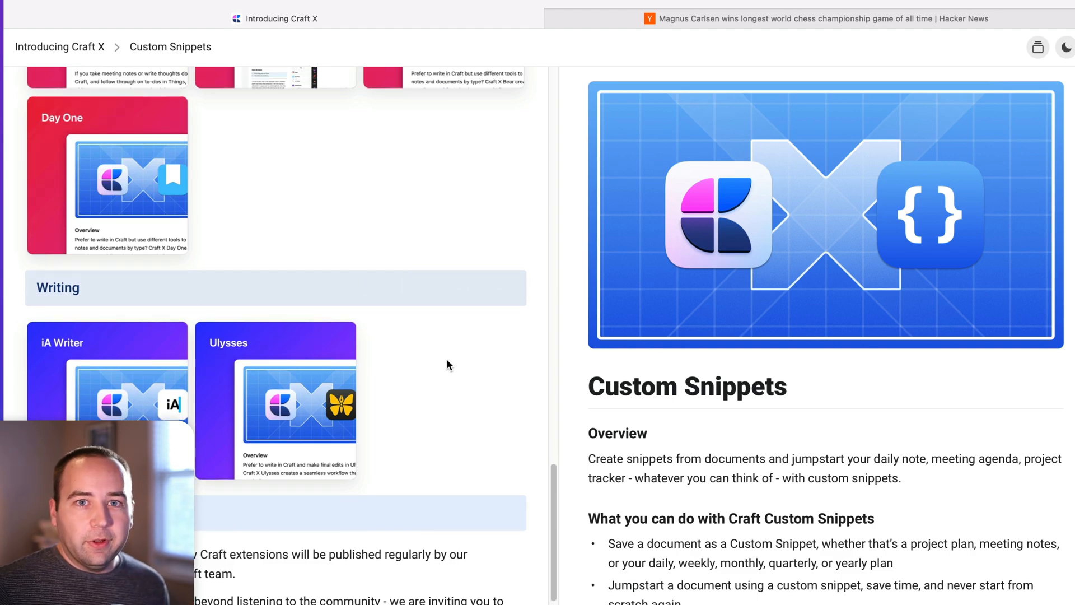
scroll(up, 3)
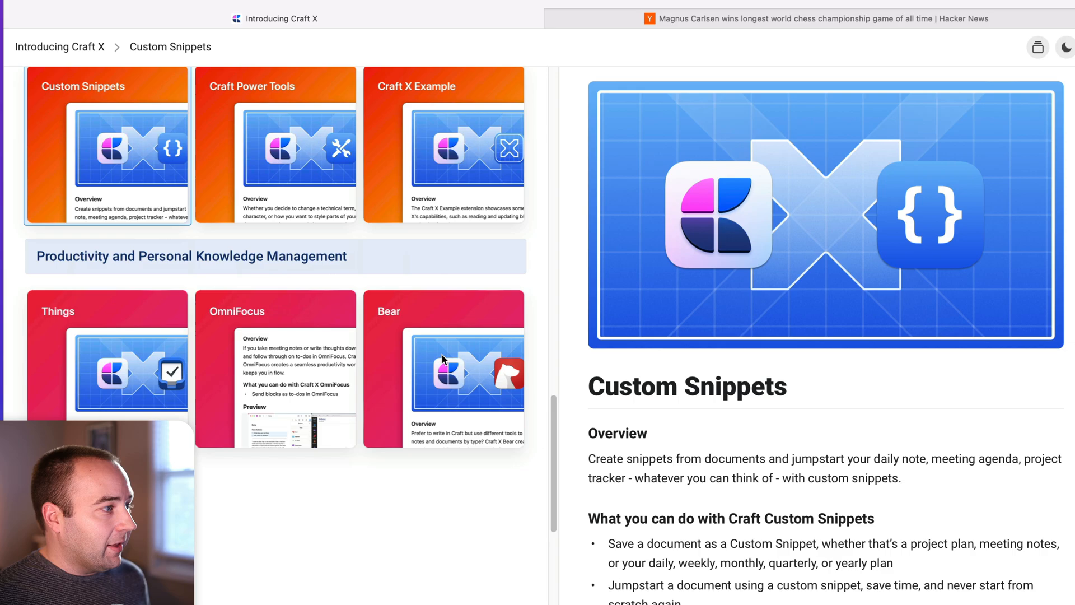
scroll(up, 3)
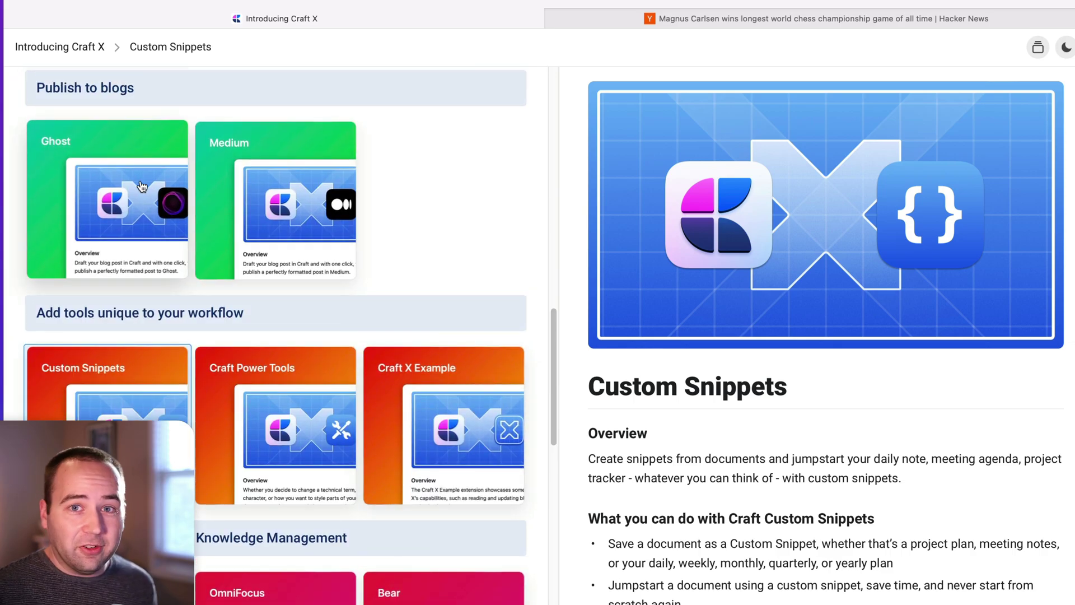
scroll(up, 3)
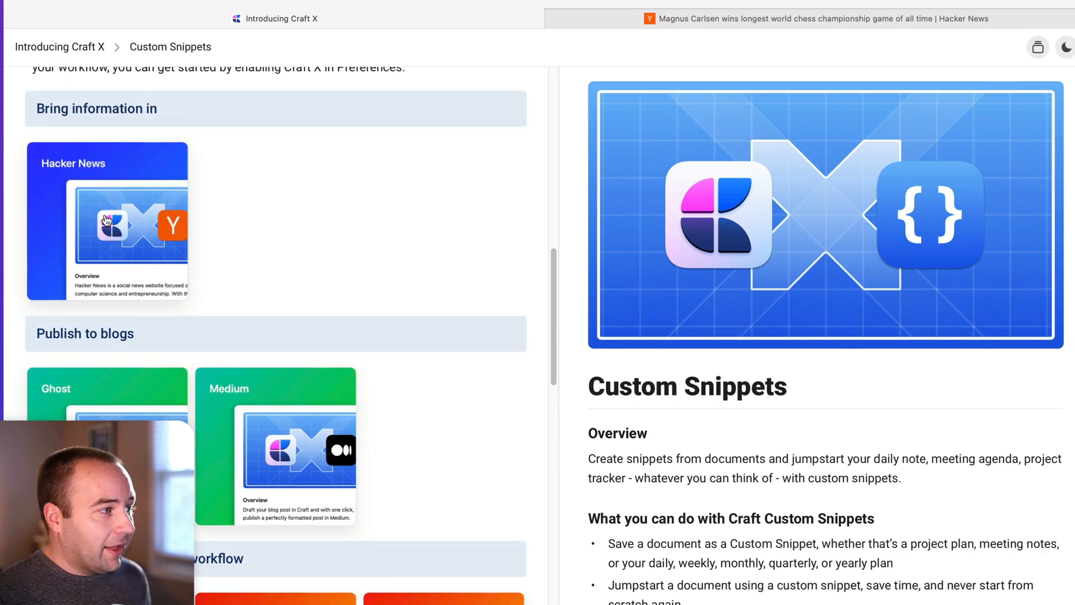
scroll(down, 3)
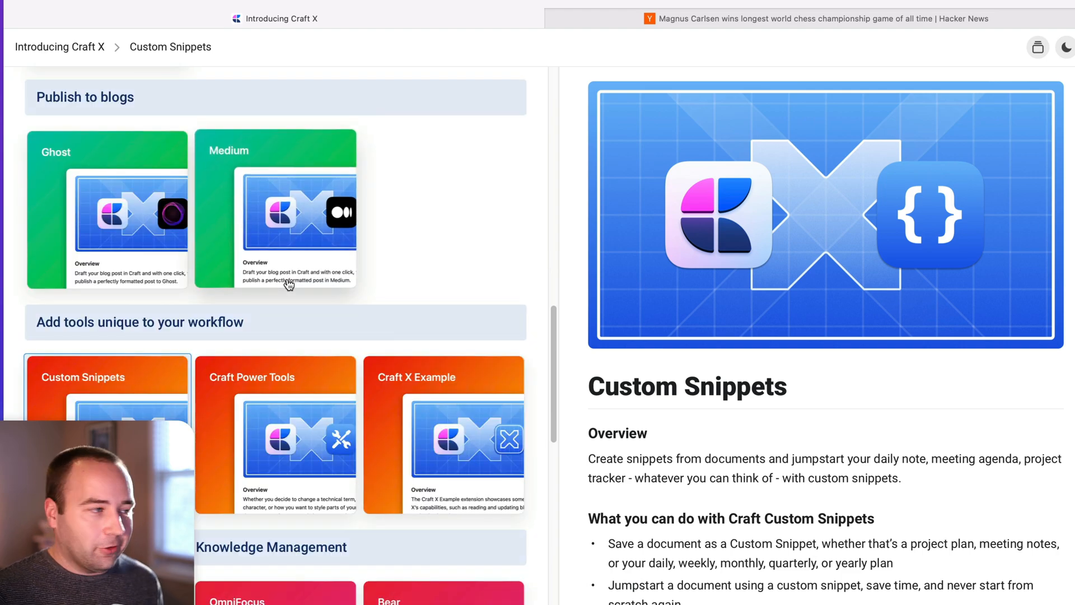
scroll(up, 3)
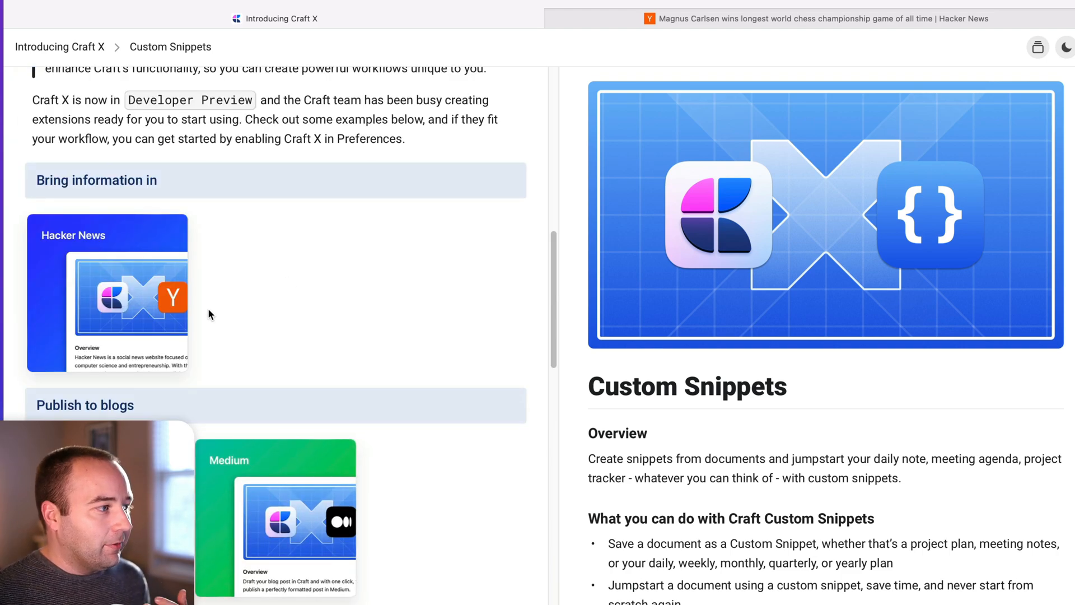
mouse_move(141, 294)
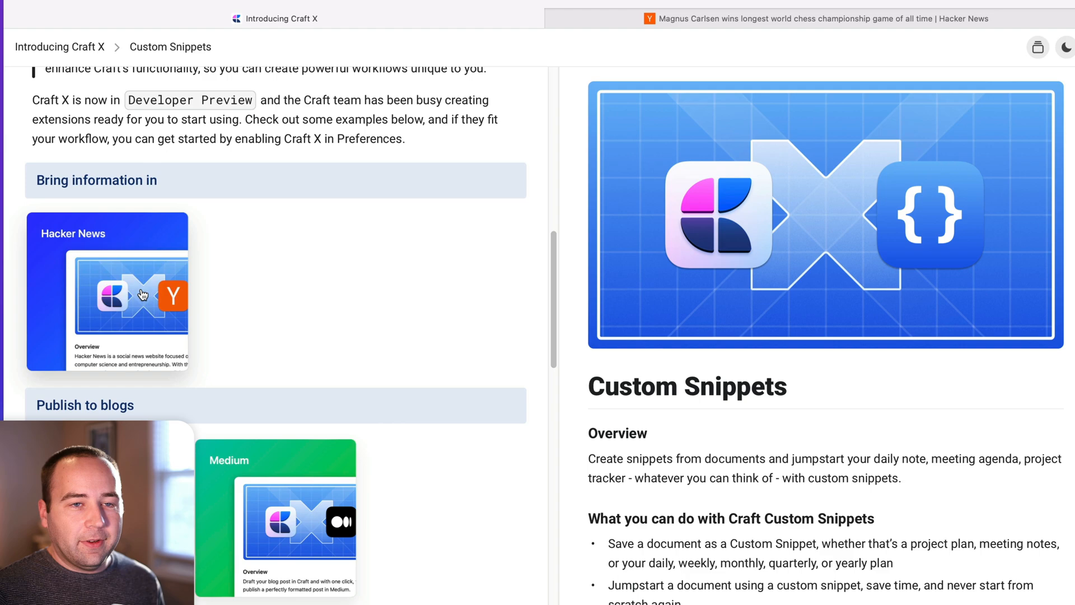
mouse_move(404, 384)
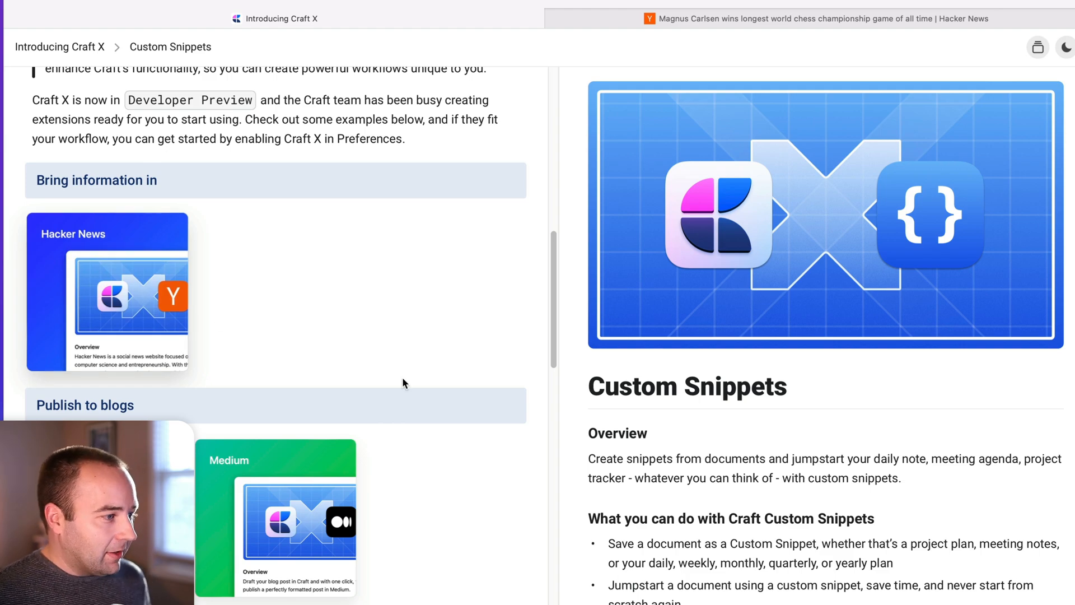
scroll(down, 3)
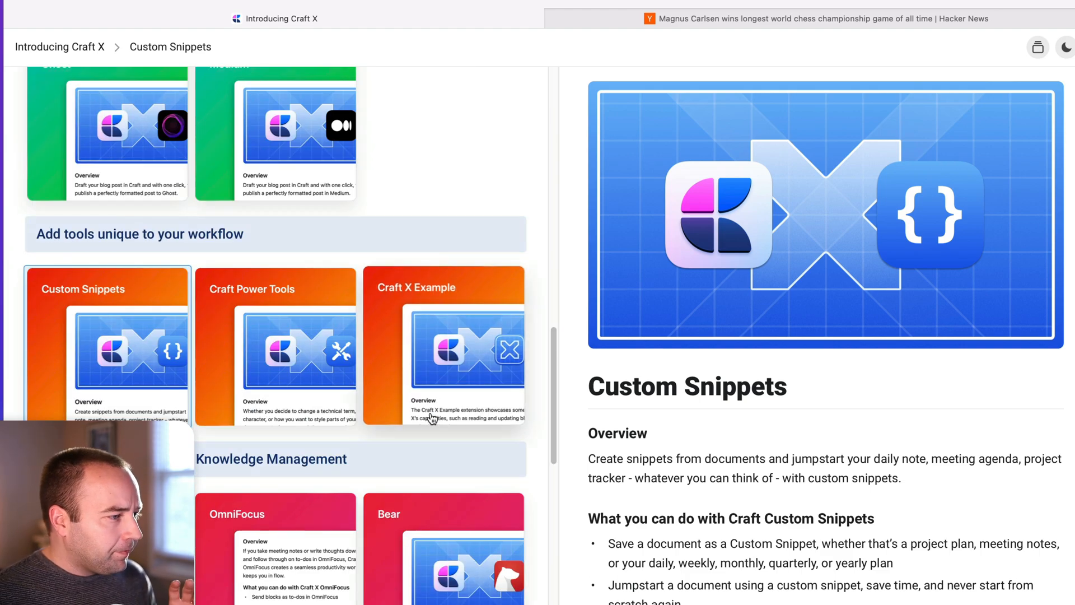